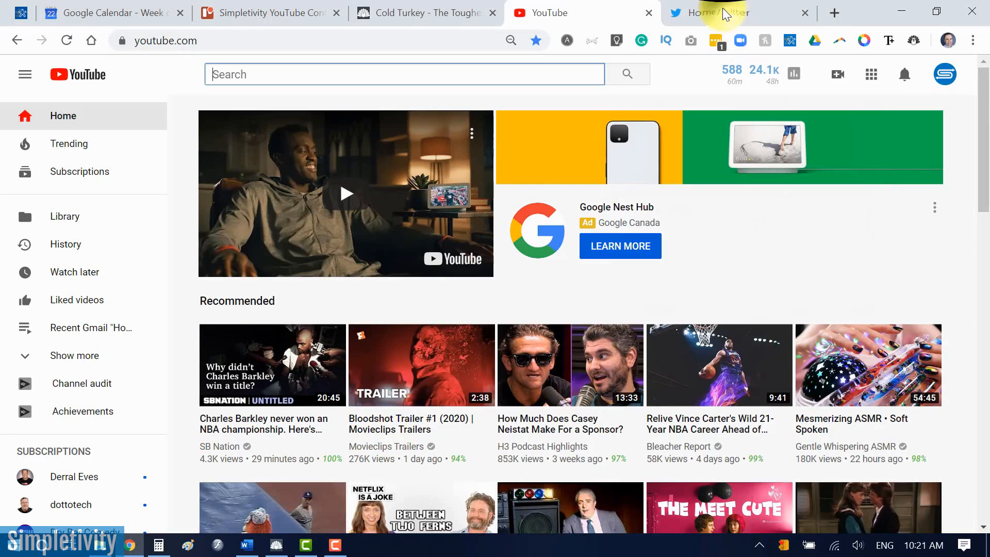
Step: Glance at the Twitter home feed, then return to the Cold Turkey website in Chrome
left_click(726, 12)
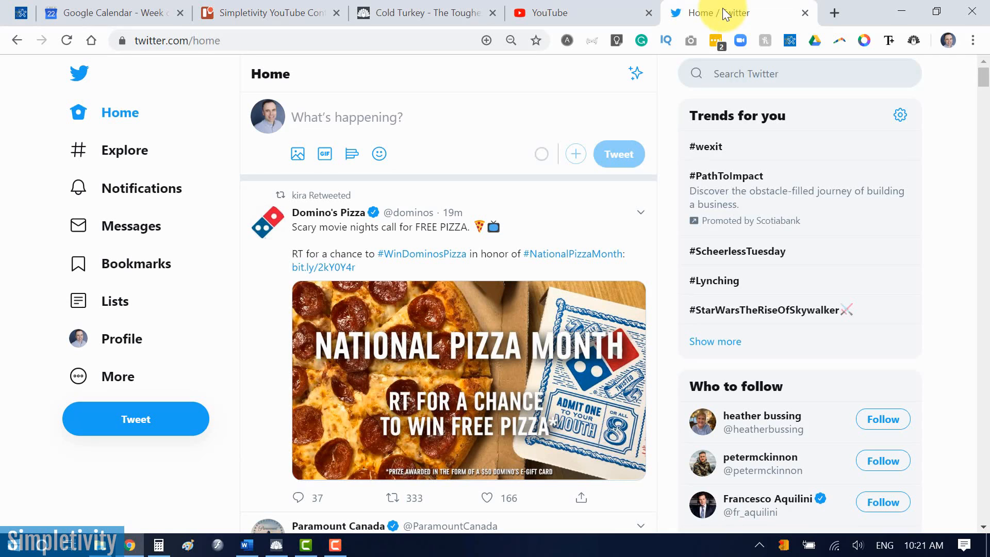
mouse_move(426, 12)
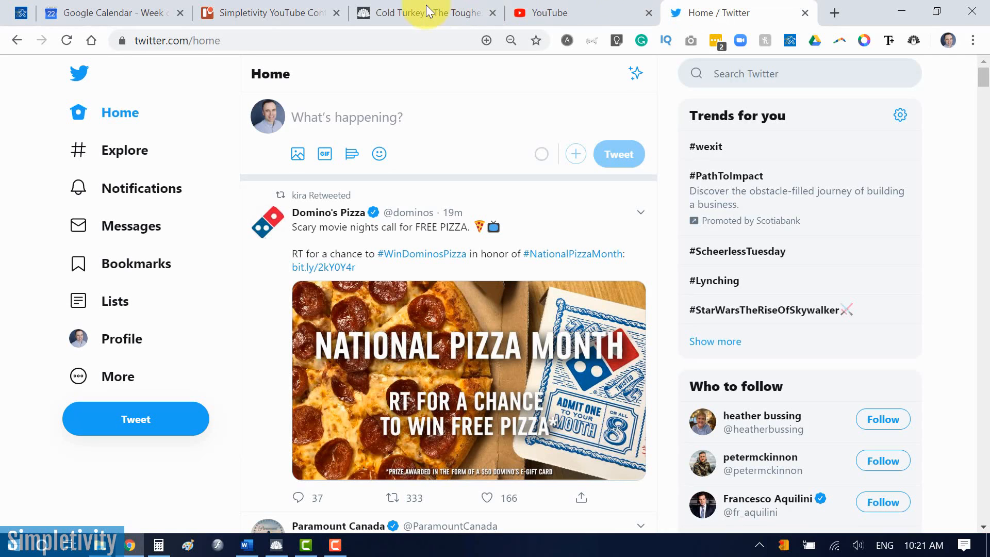
left_click(423, 13)
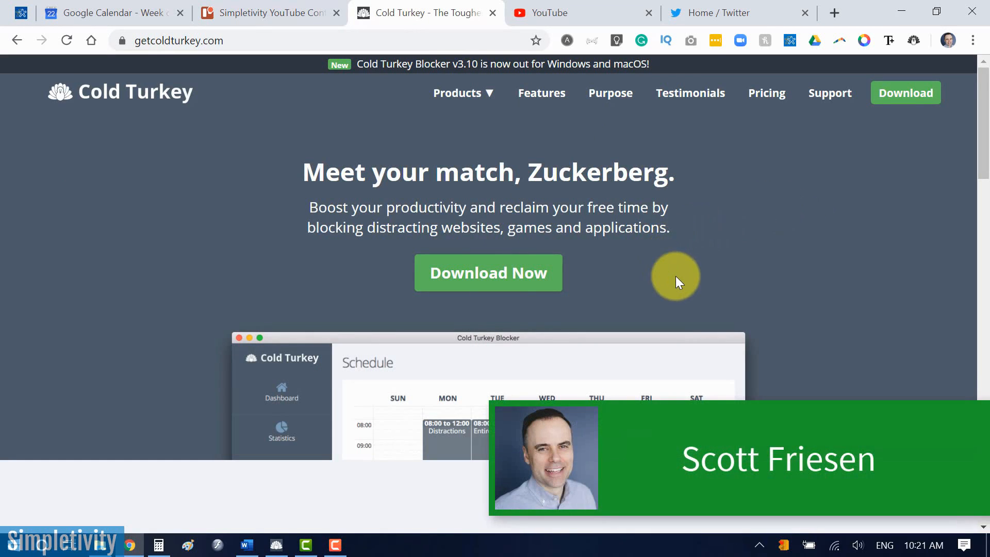
mouse_move(681, 277)
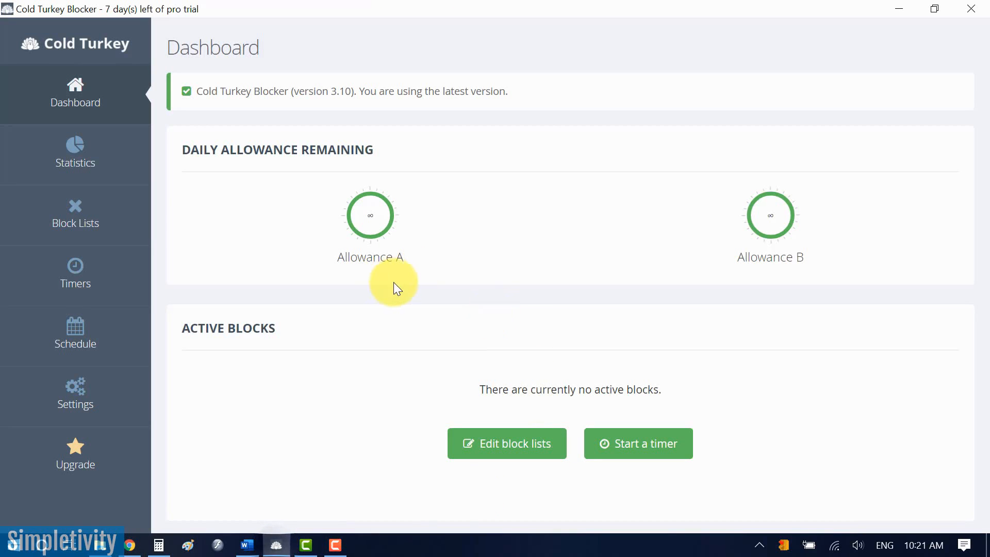
mouse_move(247, 218)
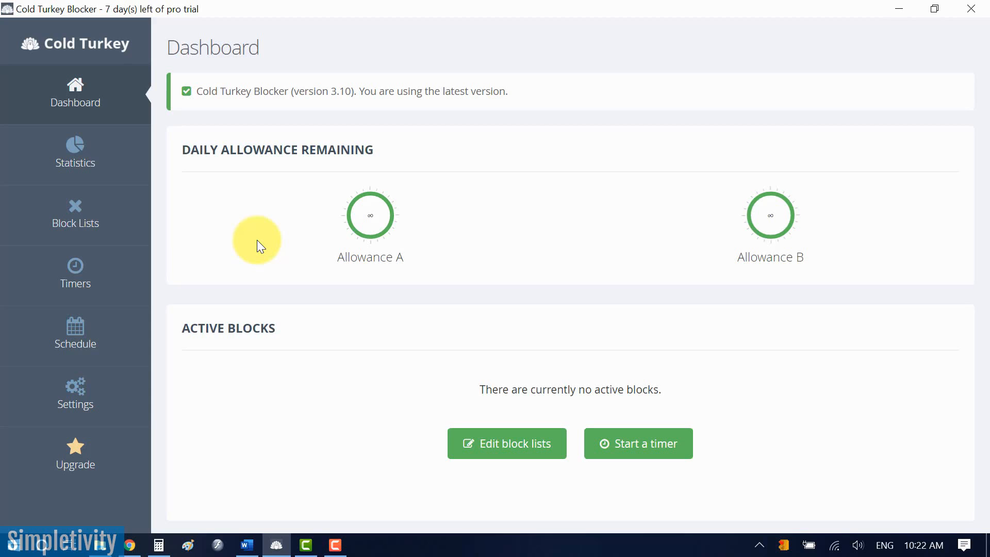
mouse_move(74, 157)
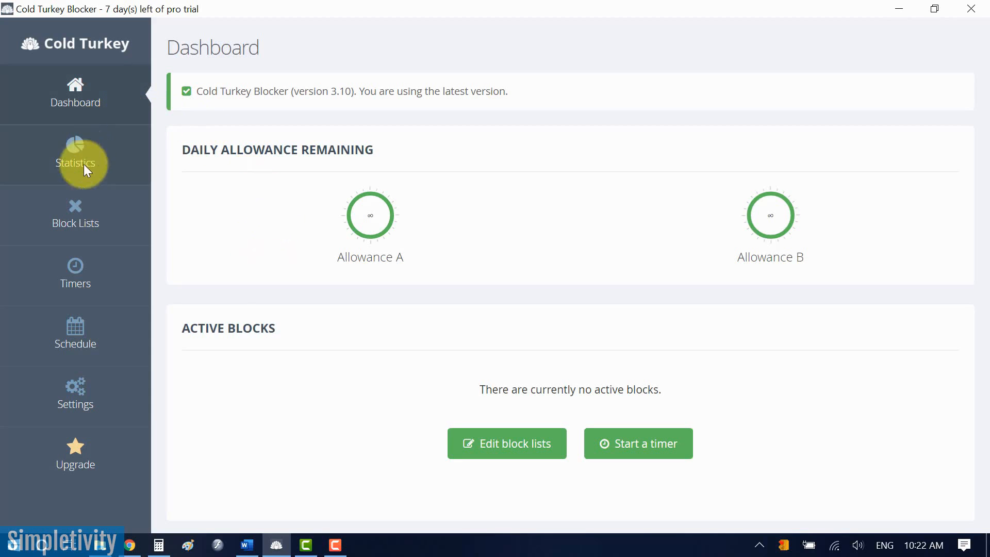
Step: Show the Block Lists page with the Distractions and No Video lists
left_click(74, 214)
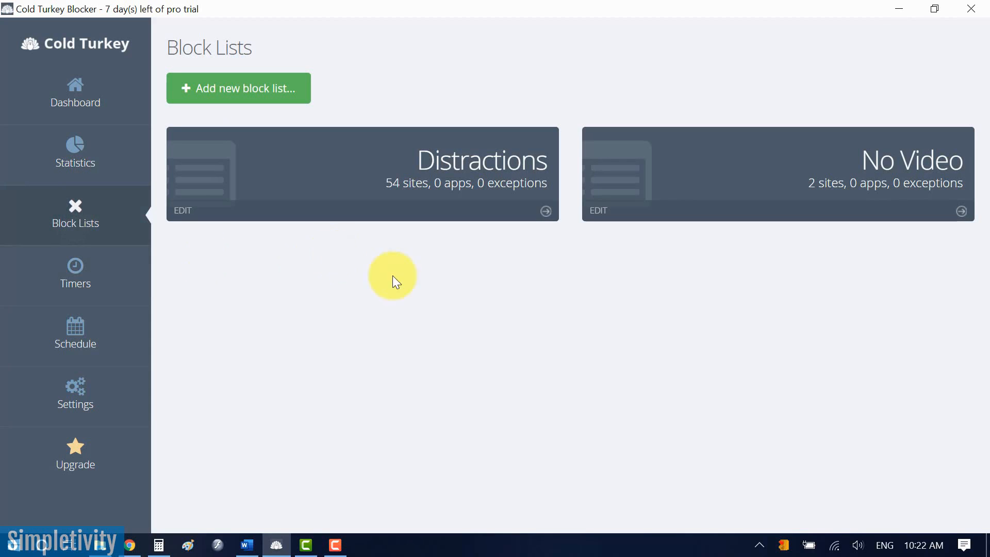
mouse_move(237, 68)
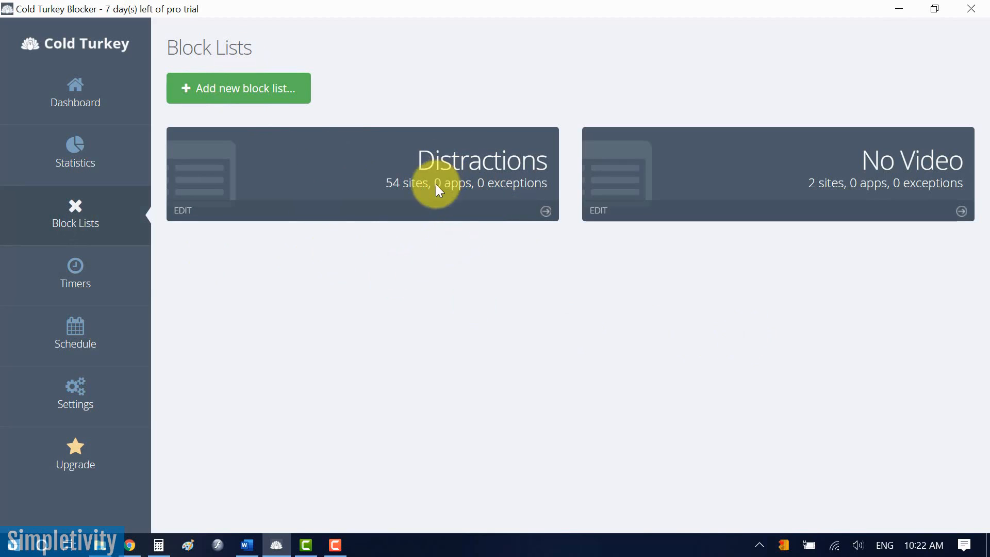
mouse_move(312, 193)
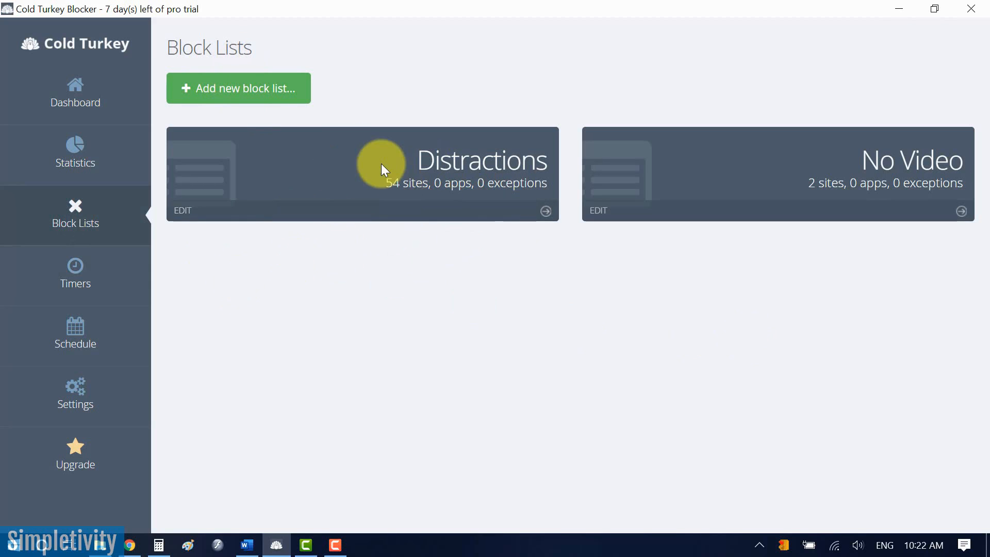
mouse_move(467, 175)
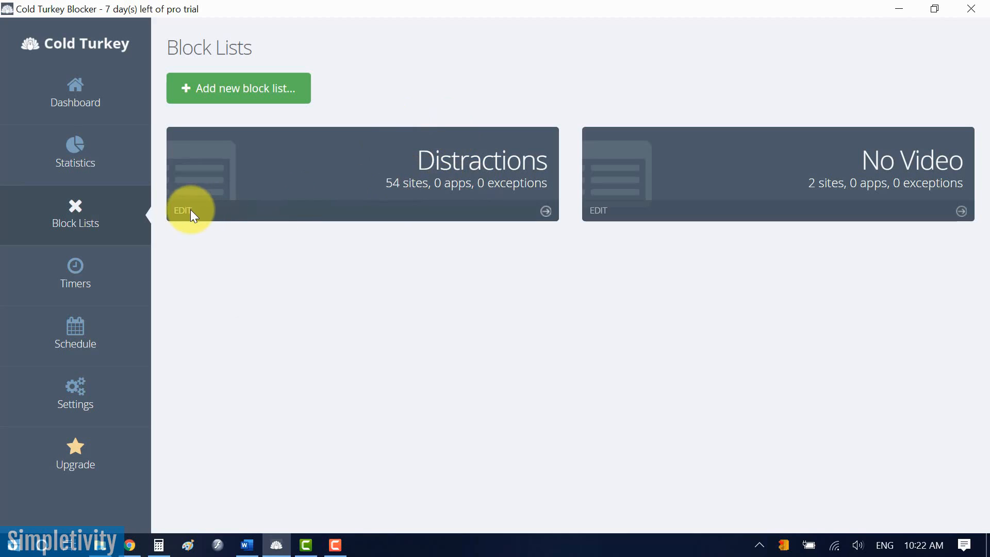
left_click(183, 210)
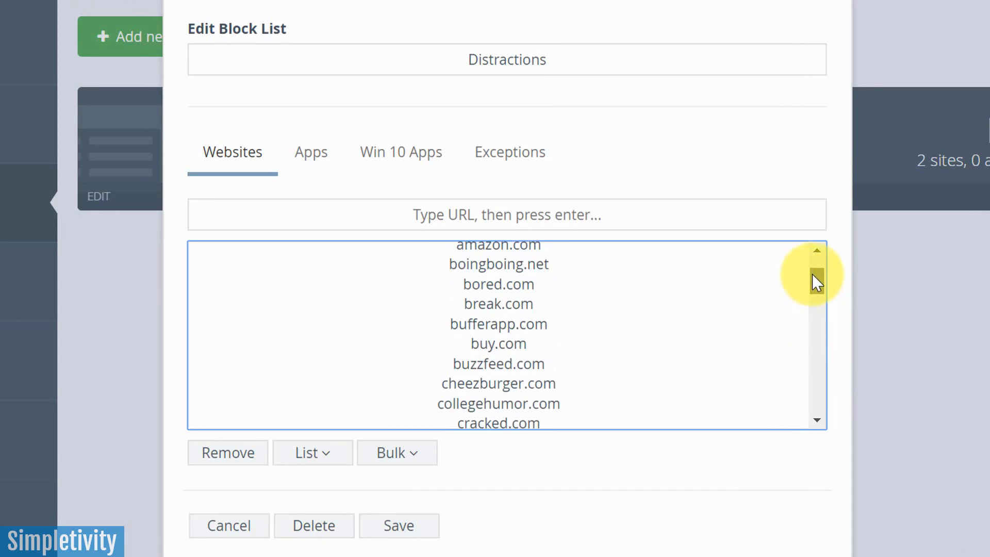
scroll("down", 3)
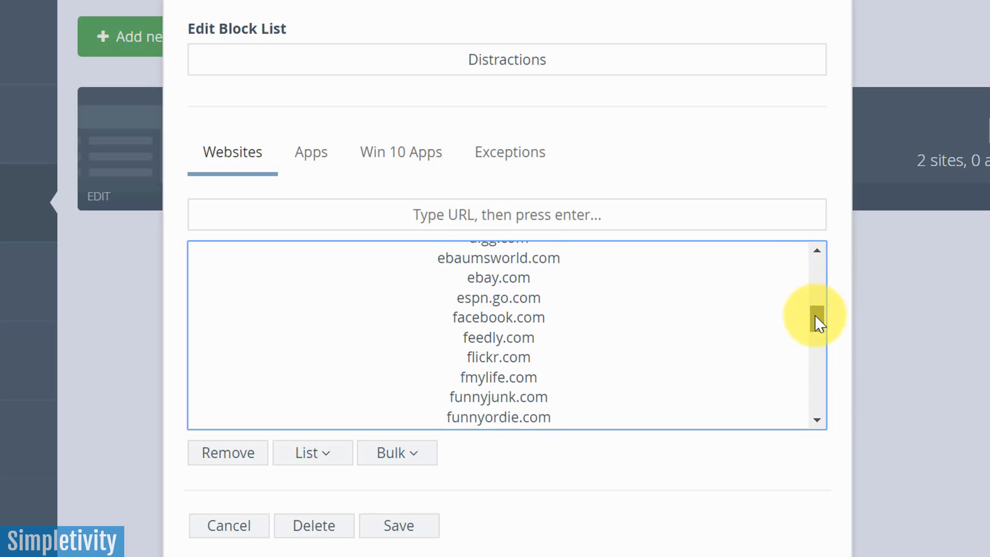
scroll("down", 3)
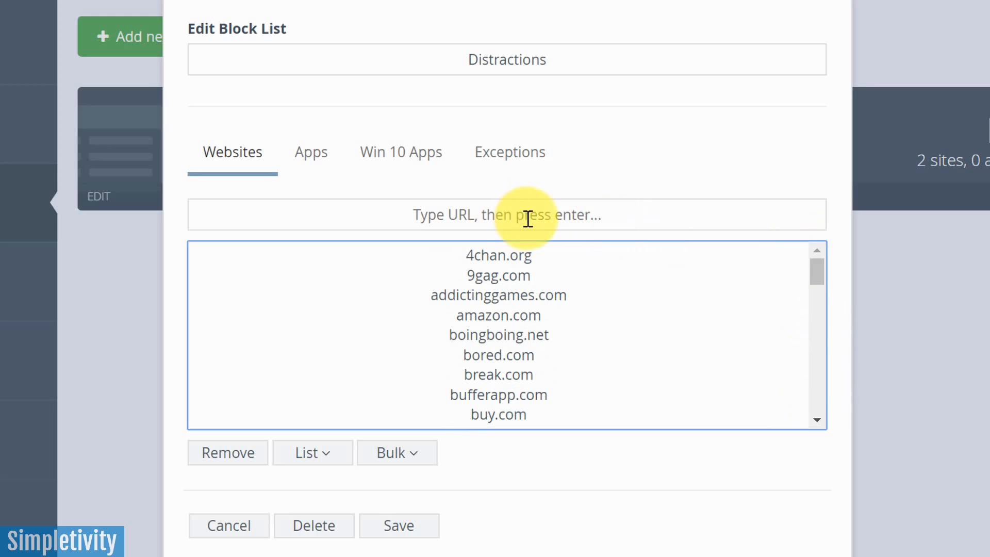
mouse_move(509, 214)
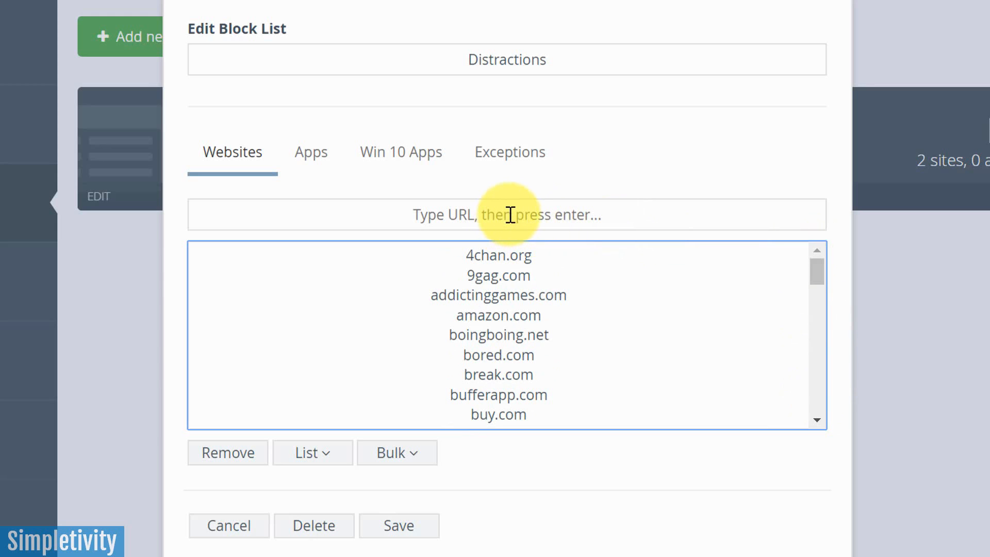
left_click(398, 524)
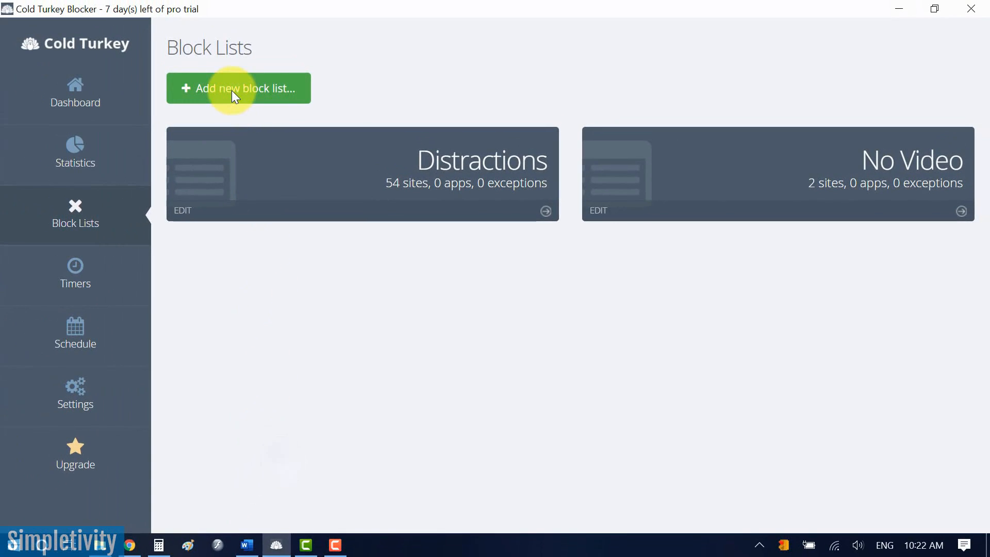
Step: Start a new block list named Social Media with facebook.com, twitter.com and linkedin.com
left_click(238, 87)
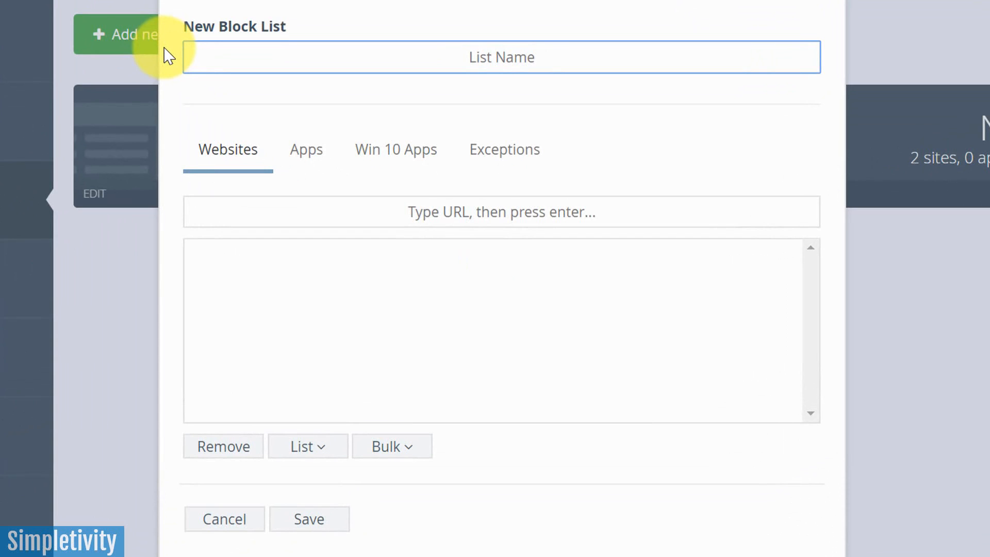
type("Socail")
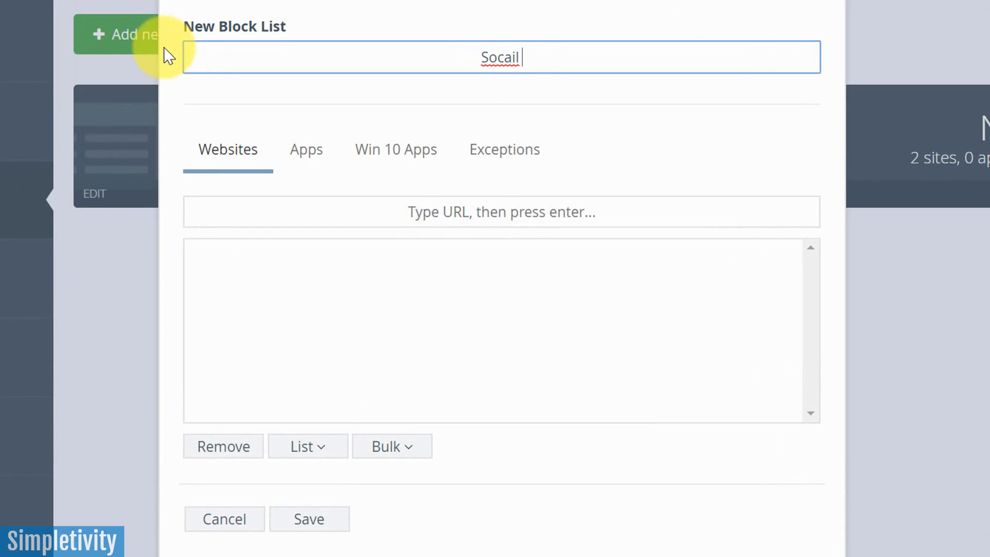
key("Backspace")
type("ial Media")
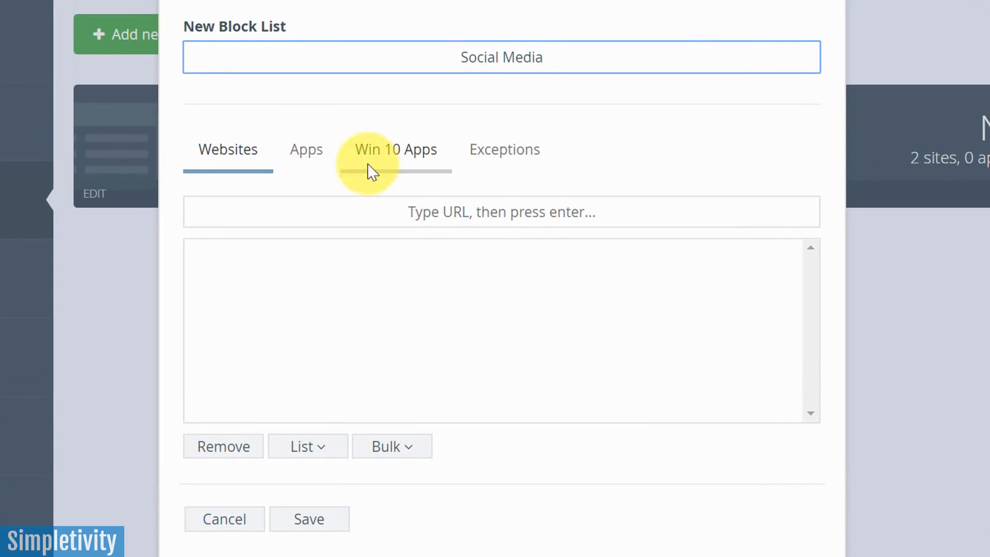
type("facebook.com")
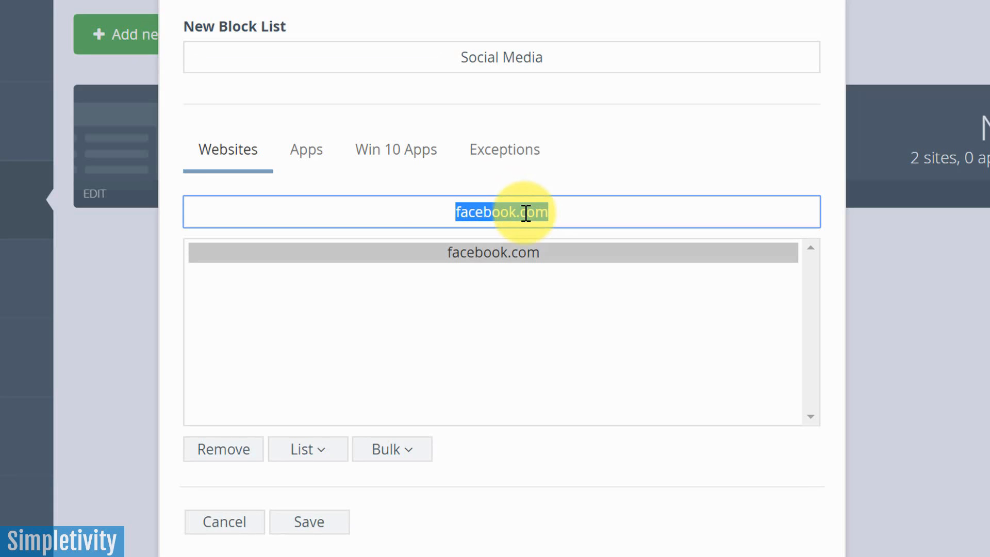
type("twitter.com")
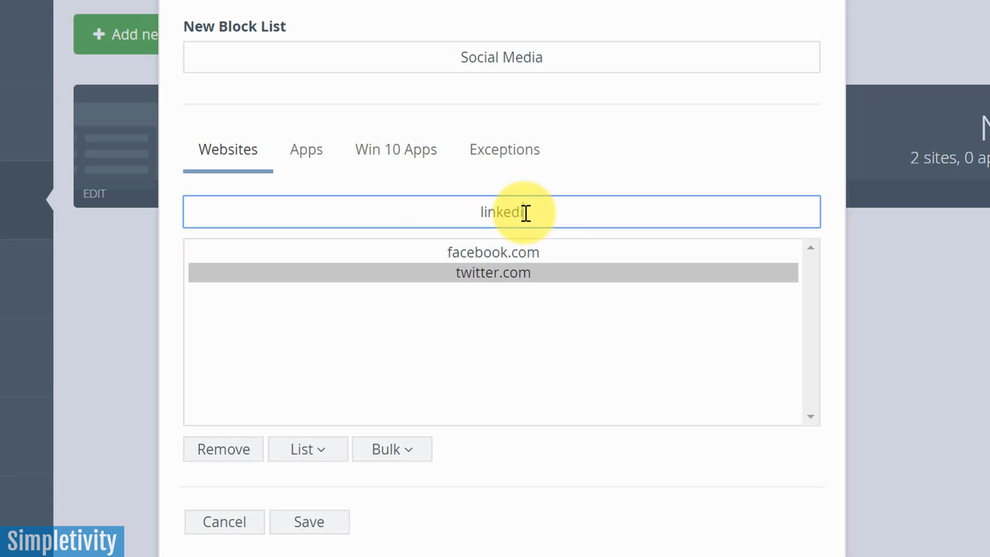
type("n.com")
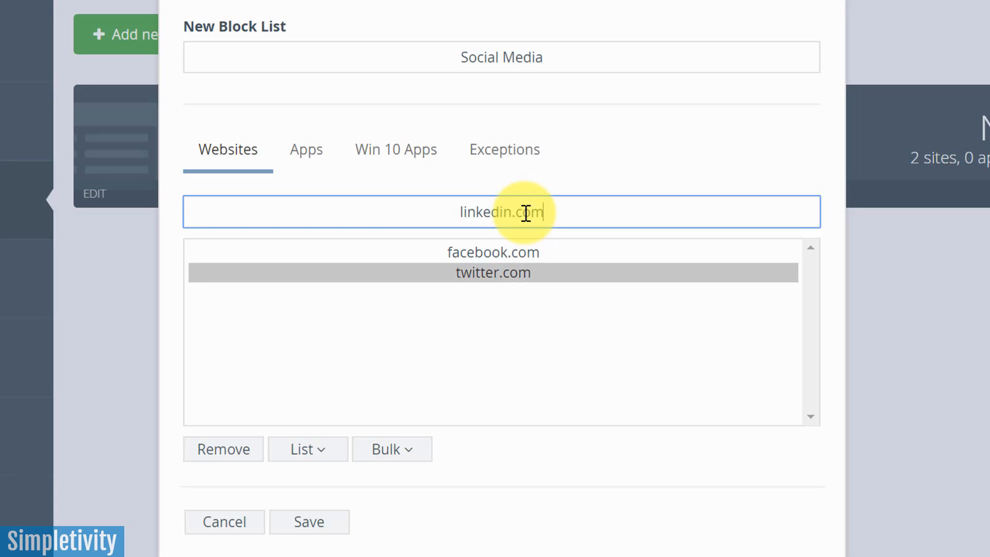
key("Enter")
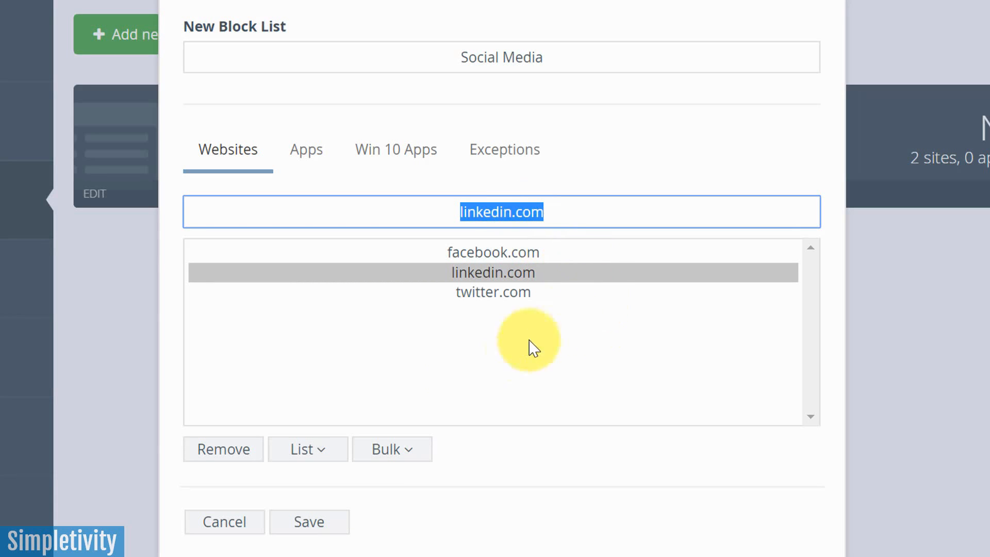
Step: Review the blocked websites and save the new Social Media block list
left_click(492, 251)
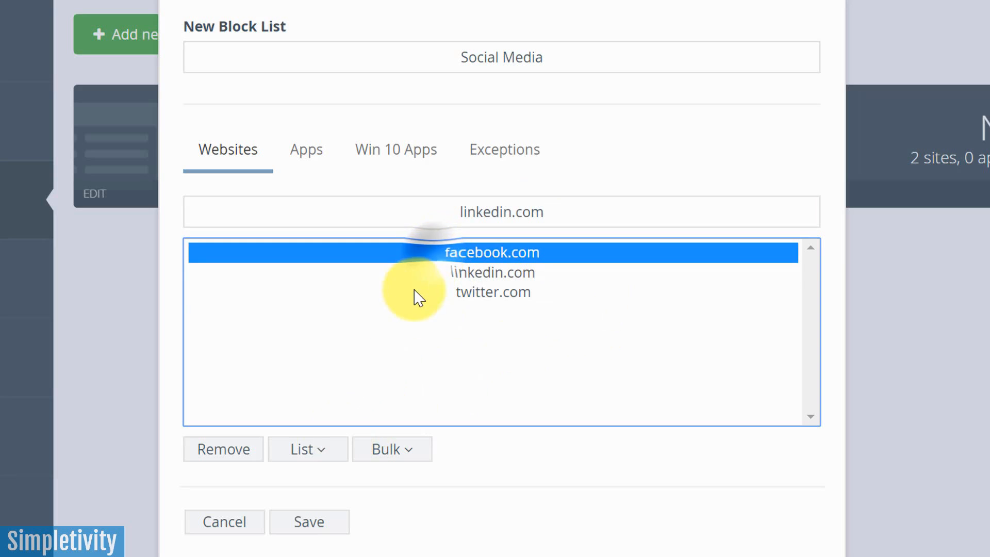
left_click(307, 448)
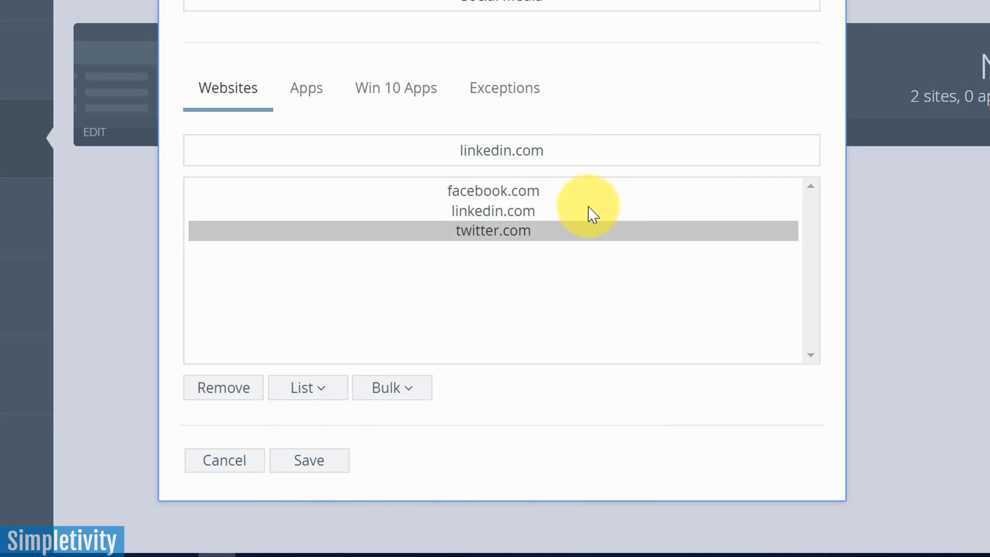
mouse_move(527, 277)
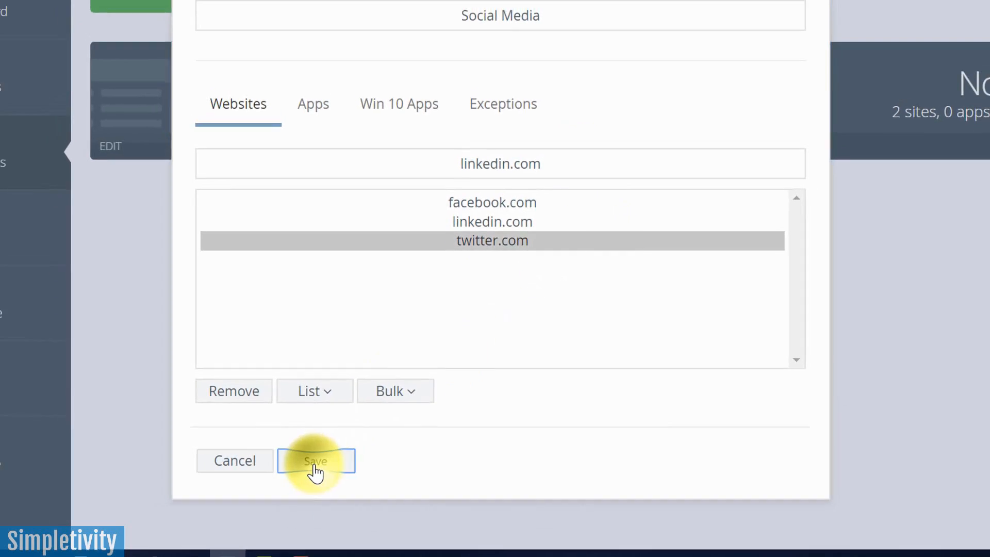
left_click(315, 459)
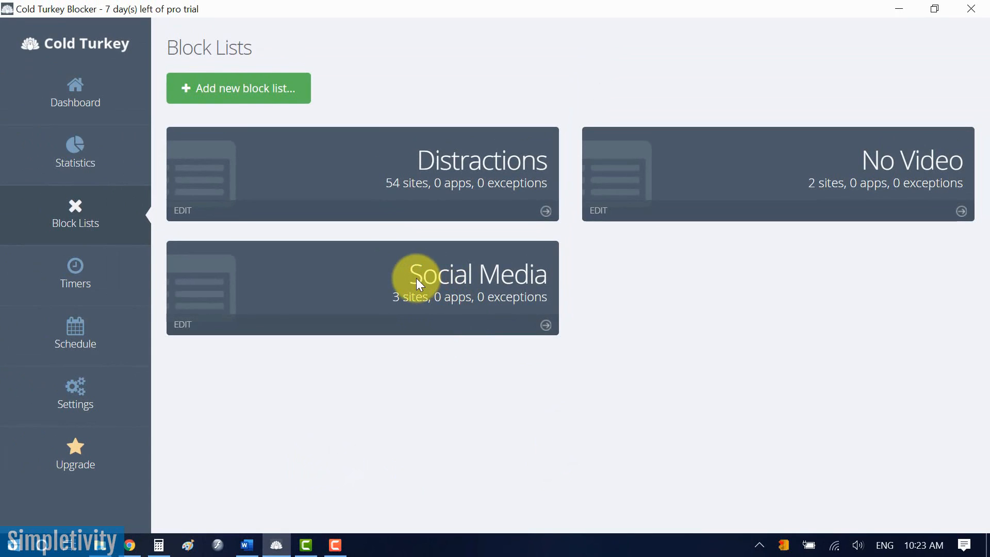
mouse_move(74, 262)
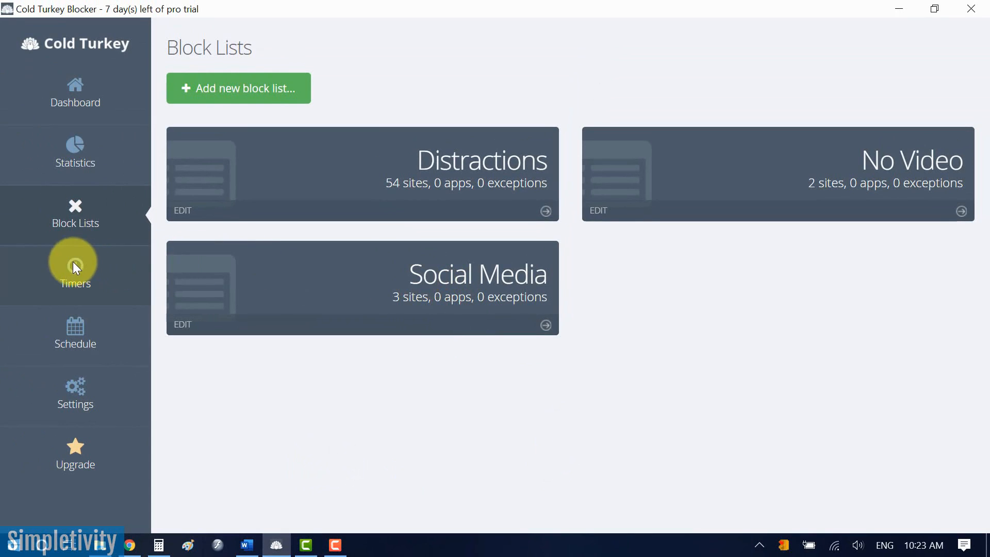
Step: Set the Distractions timer to block until 22 Oct 2019, 10:30 am, keeping breaks at None
left_click(74, 265)
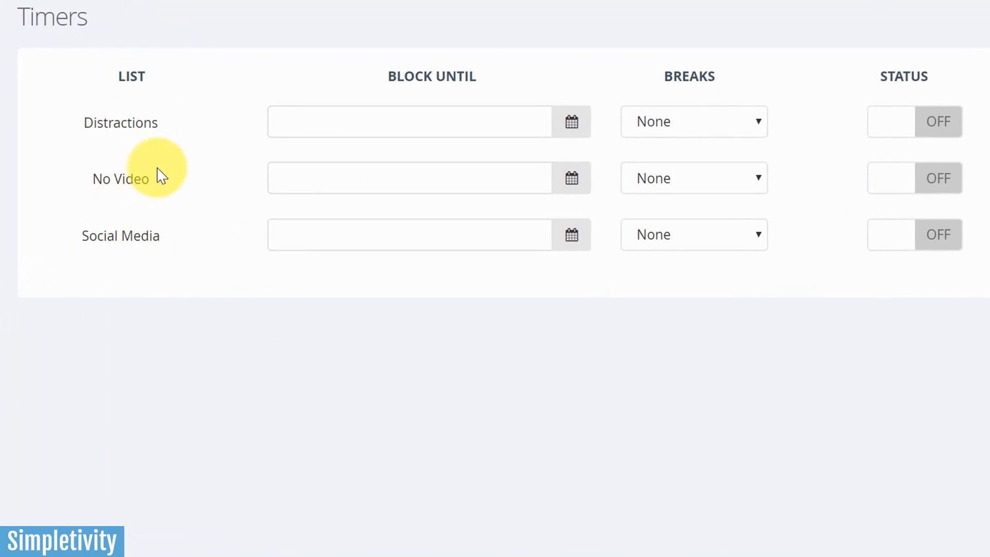
mouse_move(221, 167)
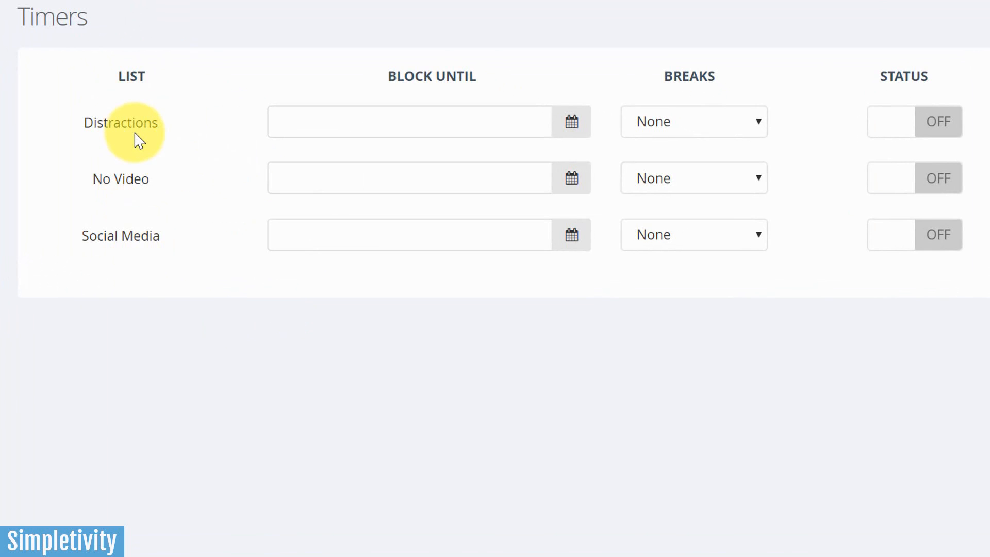
mouse_move(571, 122)
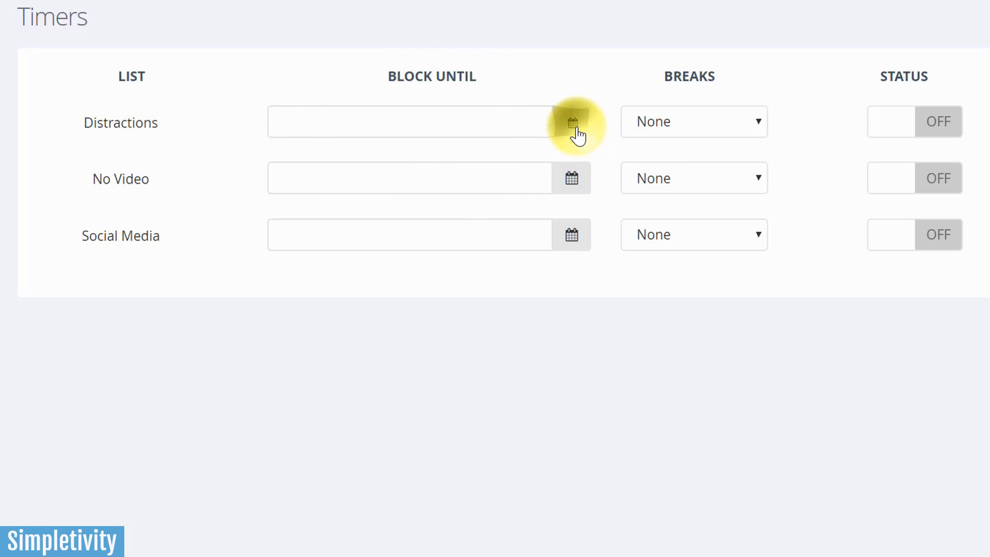
left_click(570, 122)
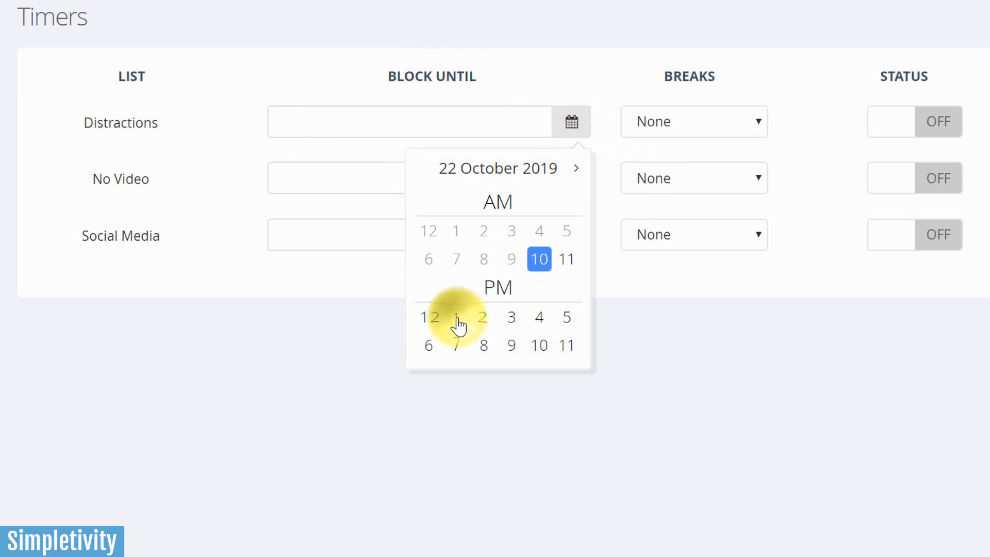
left_click(538, 259)
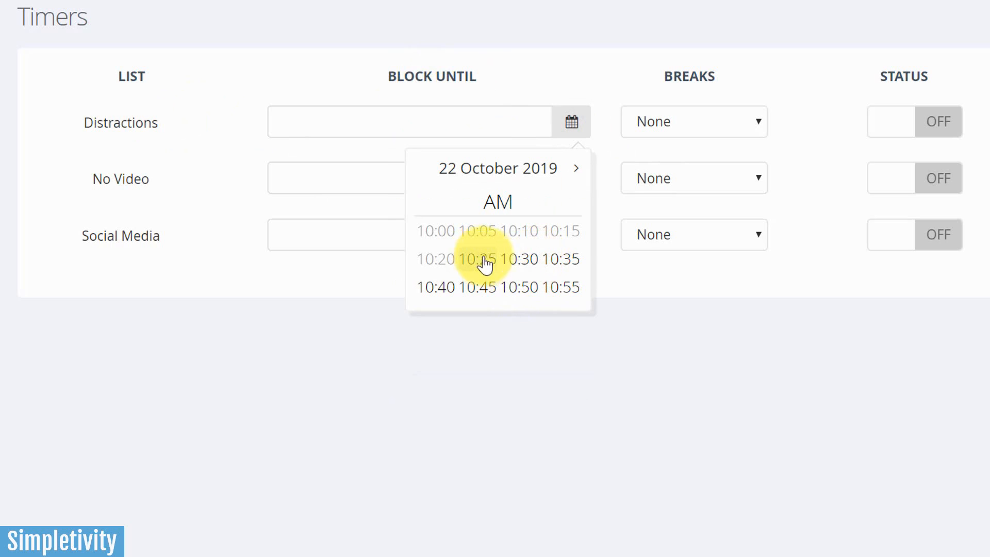
left_click(520, 258)
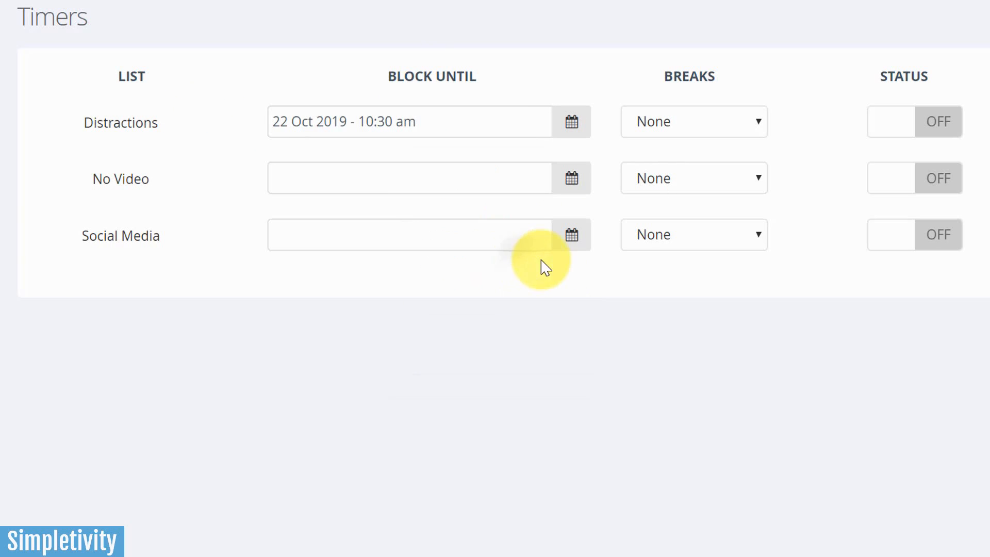
mouse_move(723, 130)
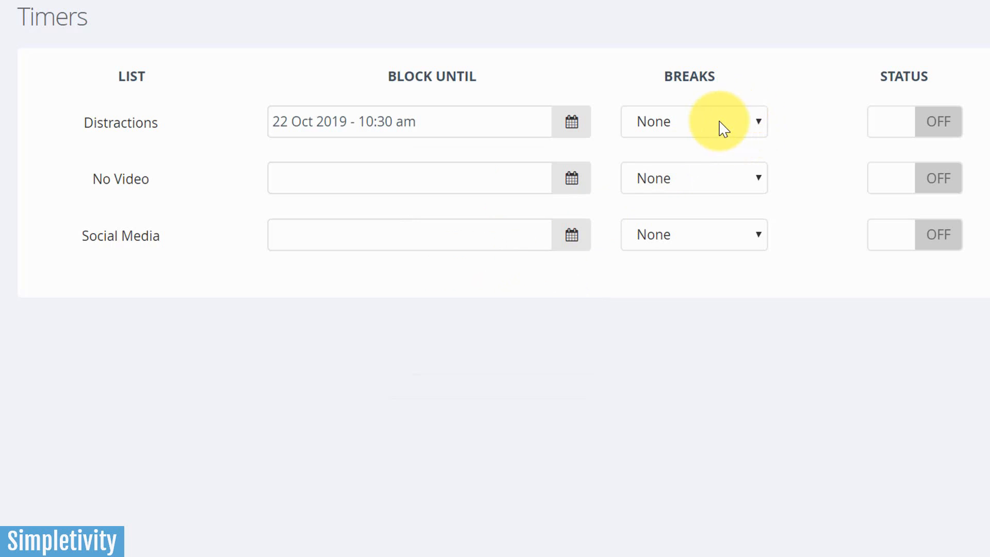
left_click(692, 122)
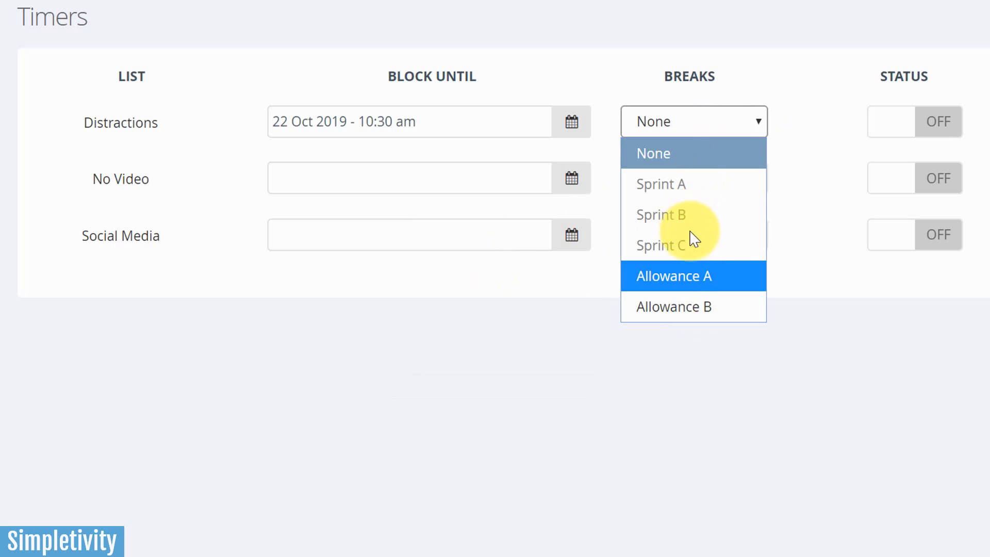
mouse_move(693, 277)
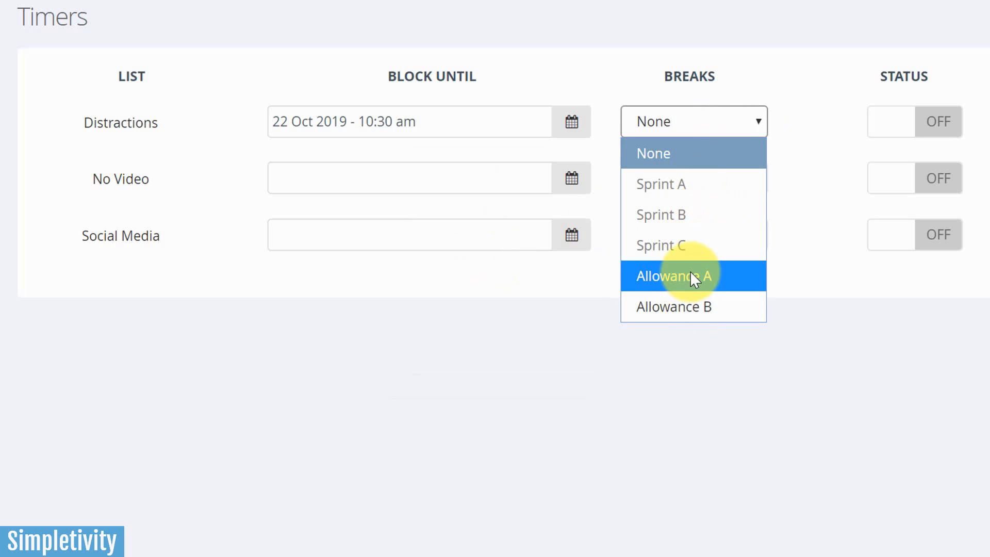
mouse_move(782, 157)
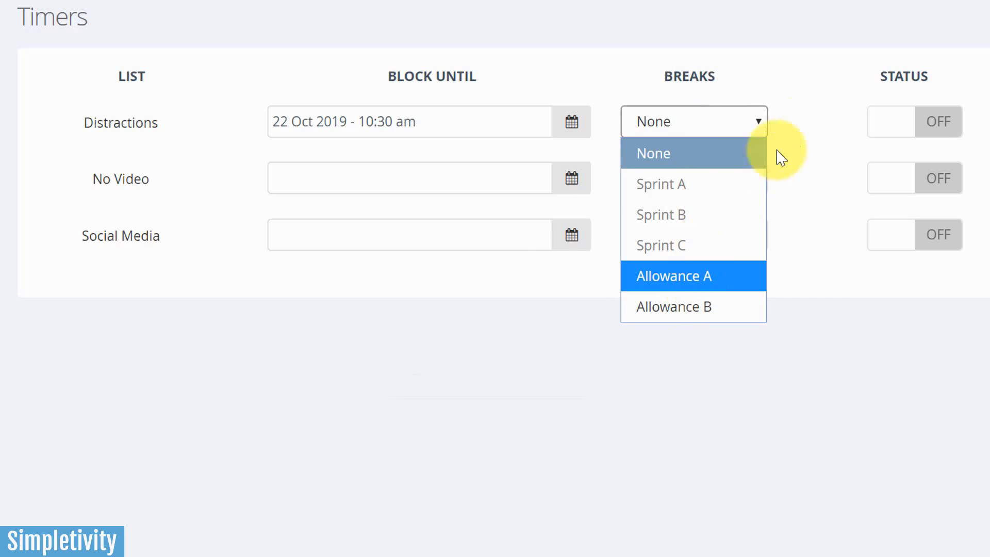
left_click(652, 152)
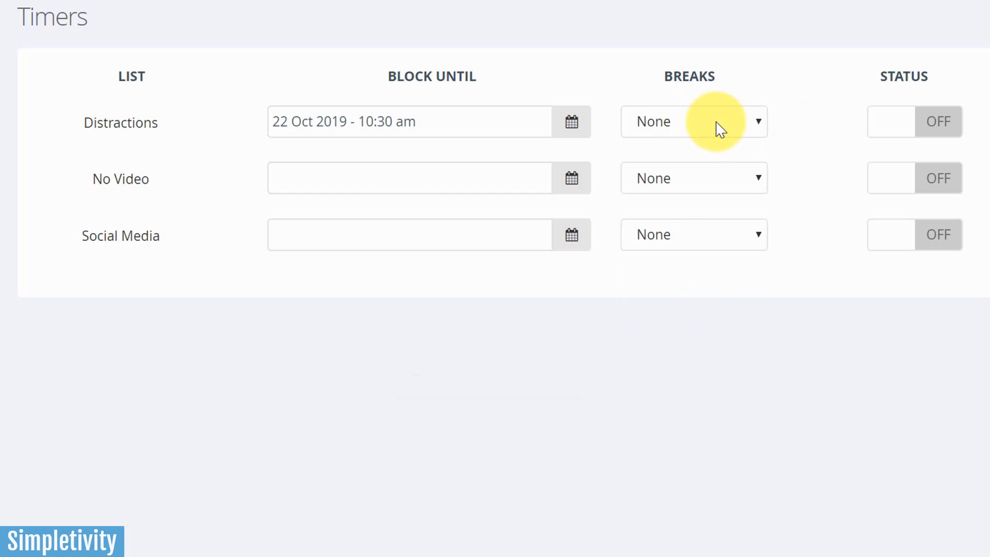
mouse_move(890, 121)
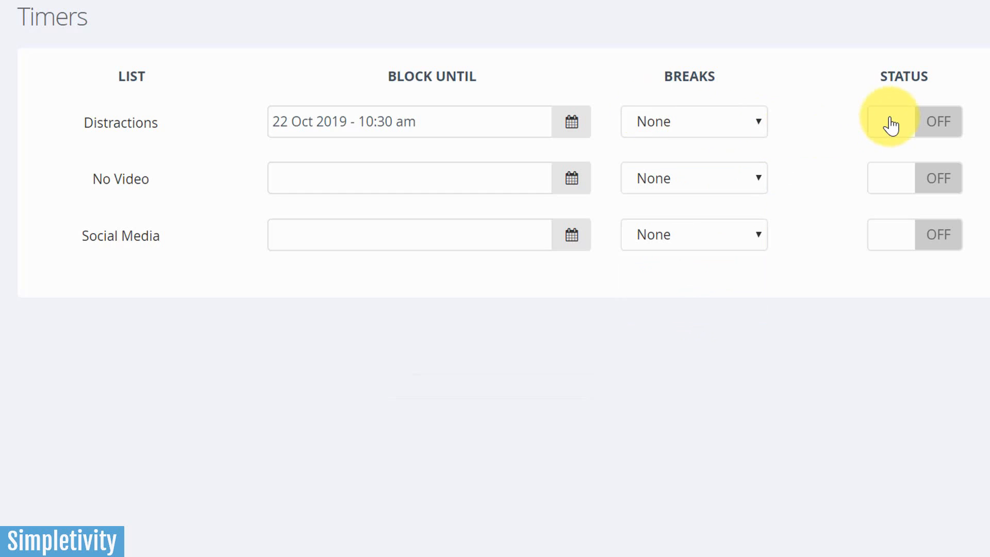
mouse_move(856, 131)
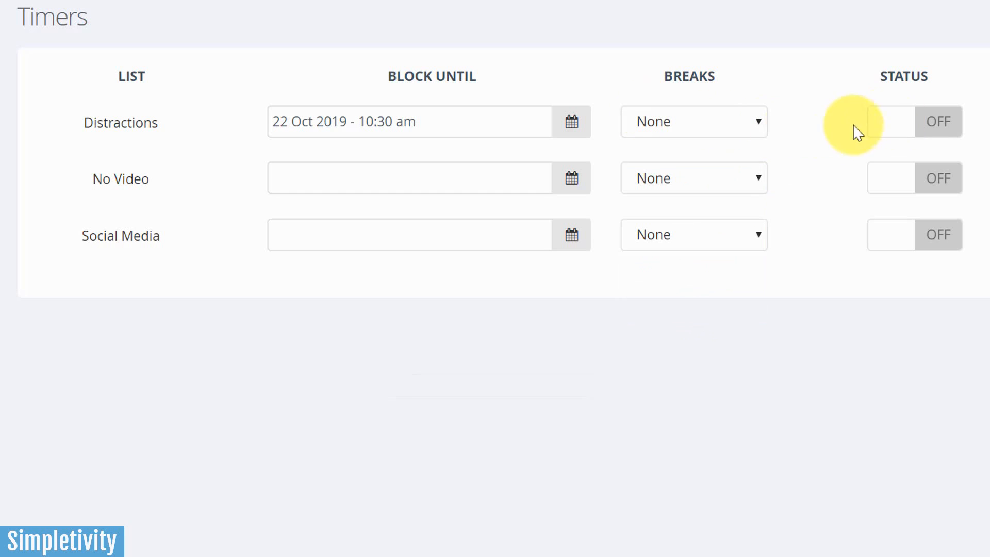
Step: Switch the Distractions timer ON and confirm the roughly six-minute block in the Last Chance dialog
left_click(890, 122)
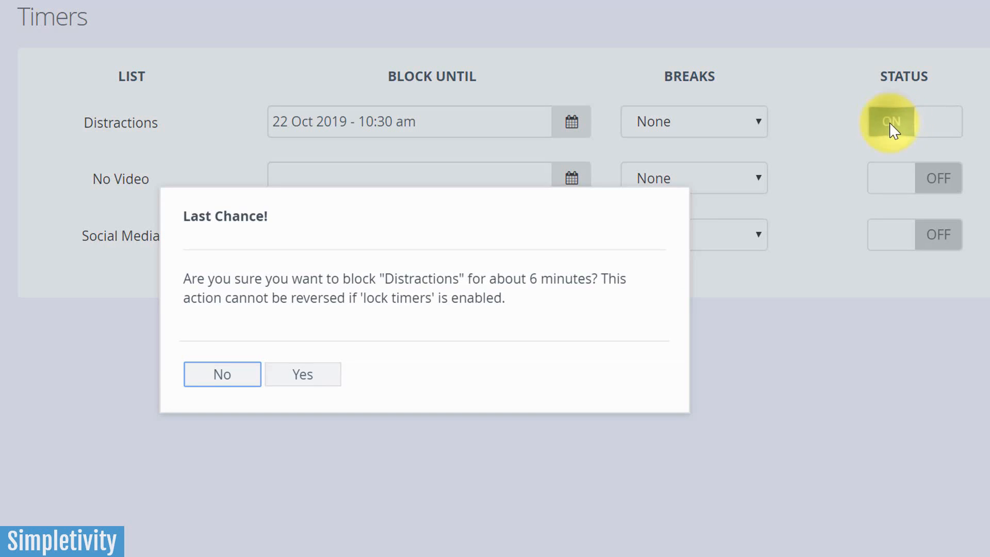
mouse_move(350, 238)
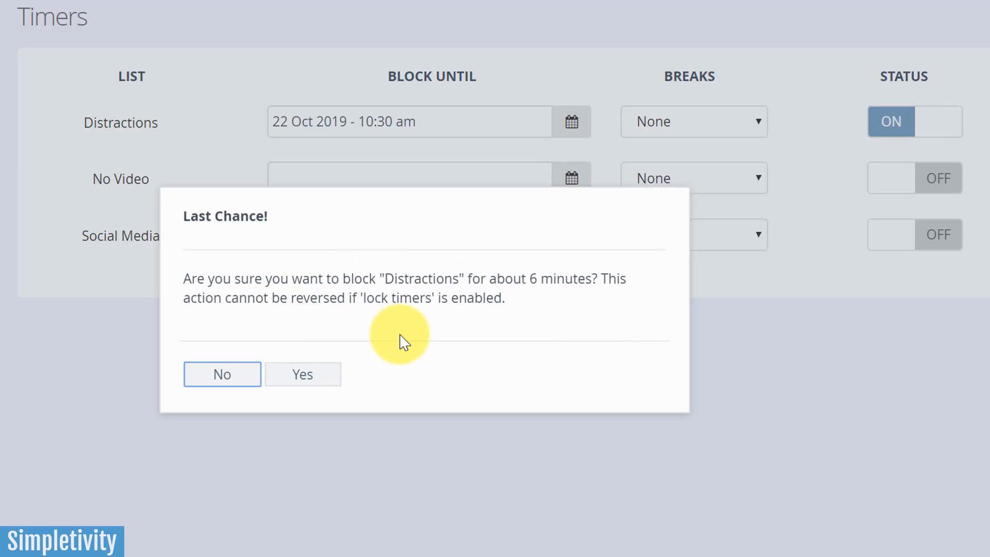
mouse_move(528, 410)
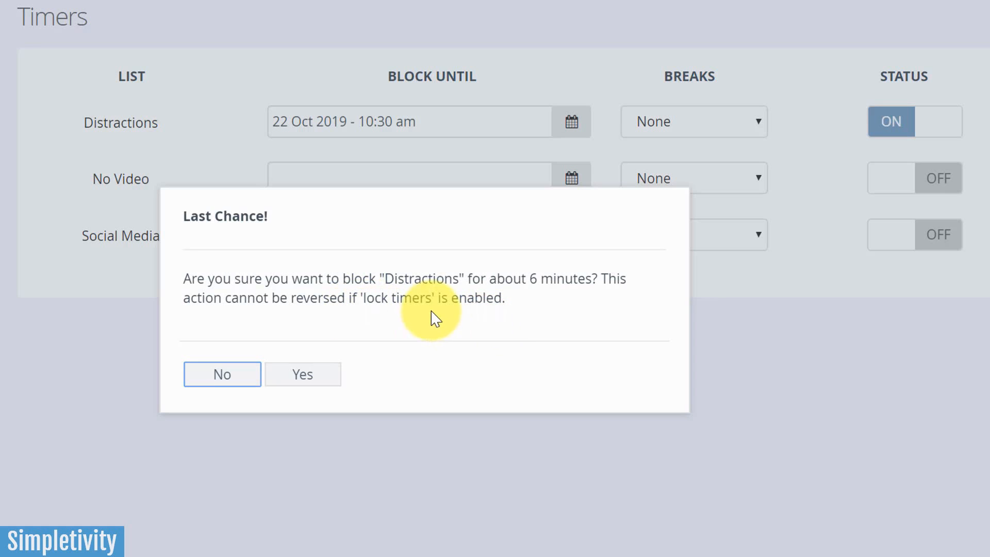
mouse_move(350, 319)
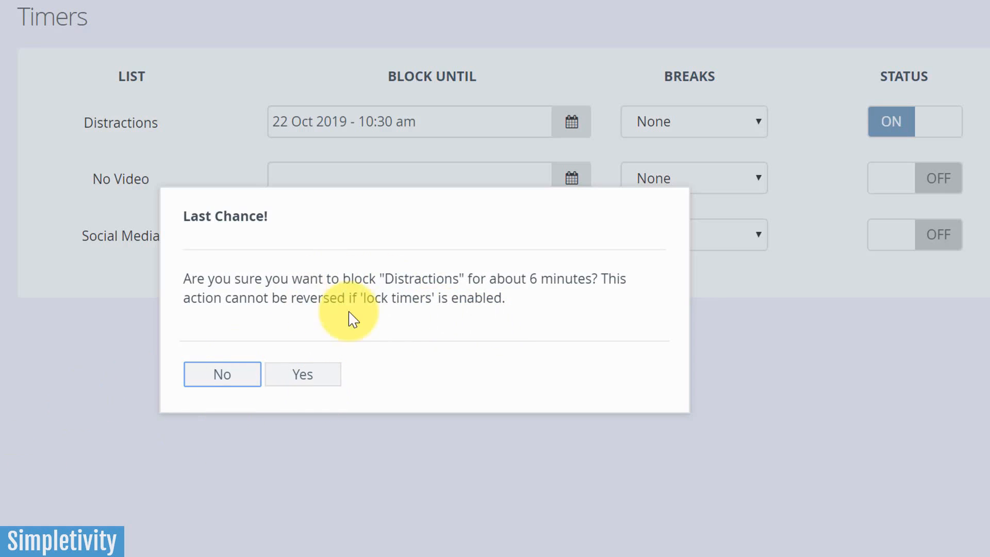
mouse_move(399, 328)
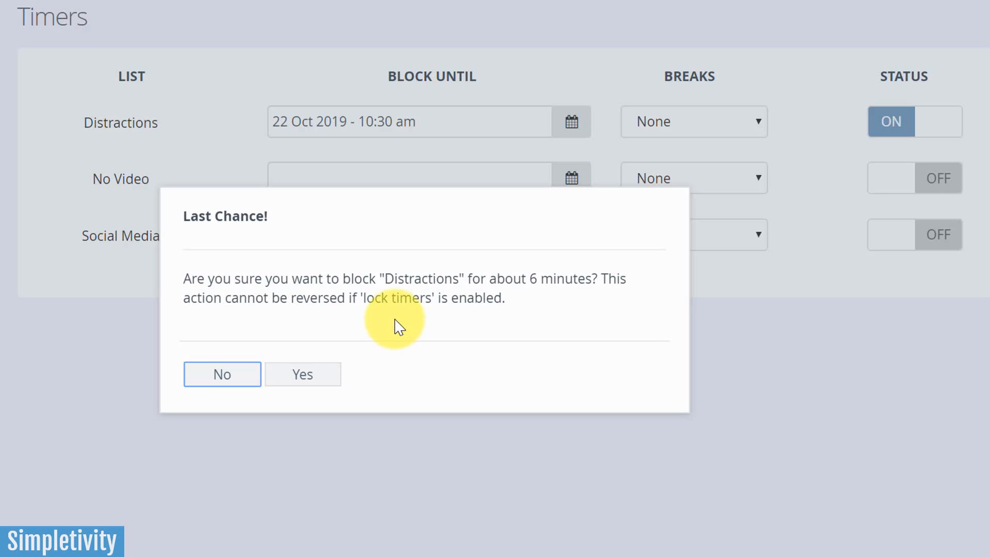
mouse_move(381, 383)
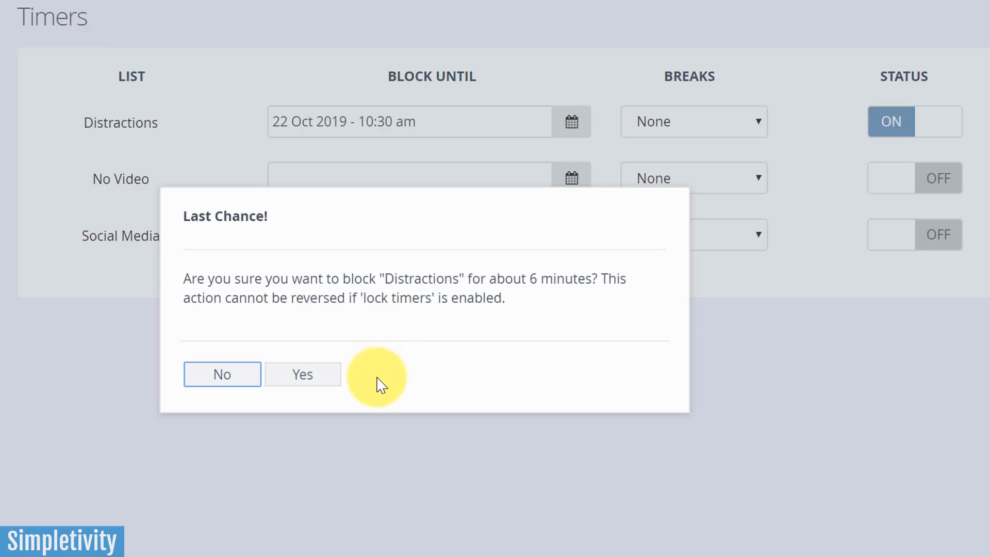
mouse_move(302, 373)
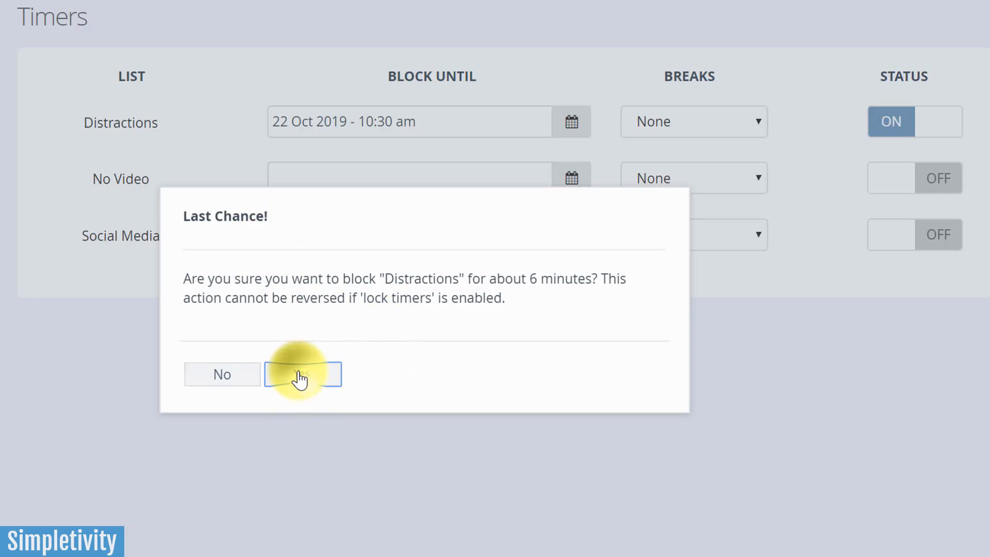
left_click(302, 373)
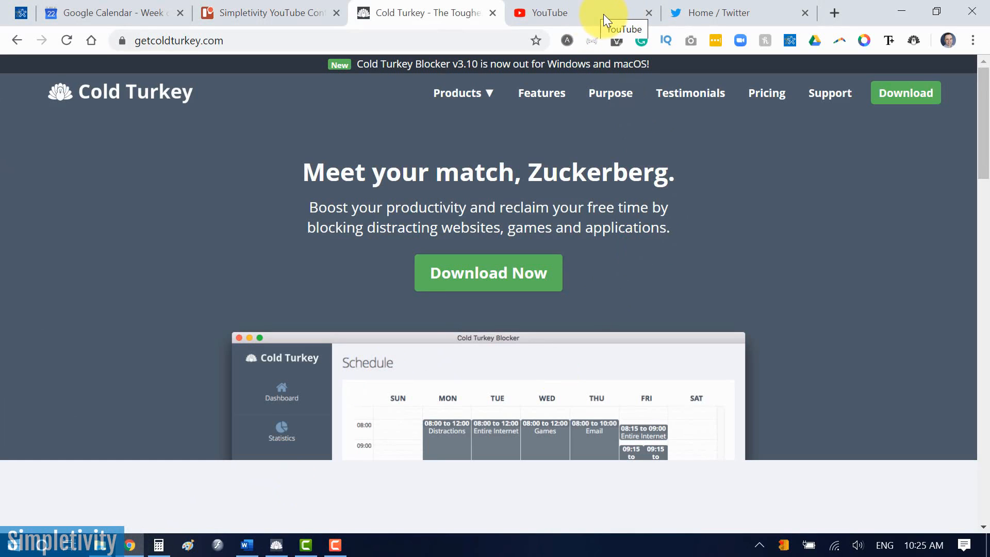
Step: Check that YouTube shows the Cold Turkey block page, then move to the Twitter page
left_click(581, 12)
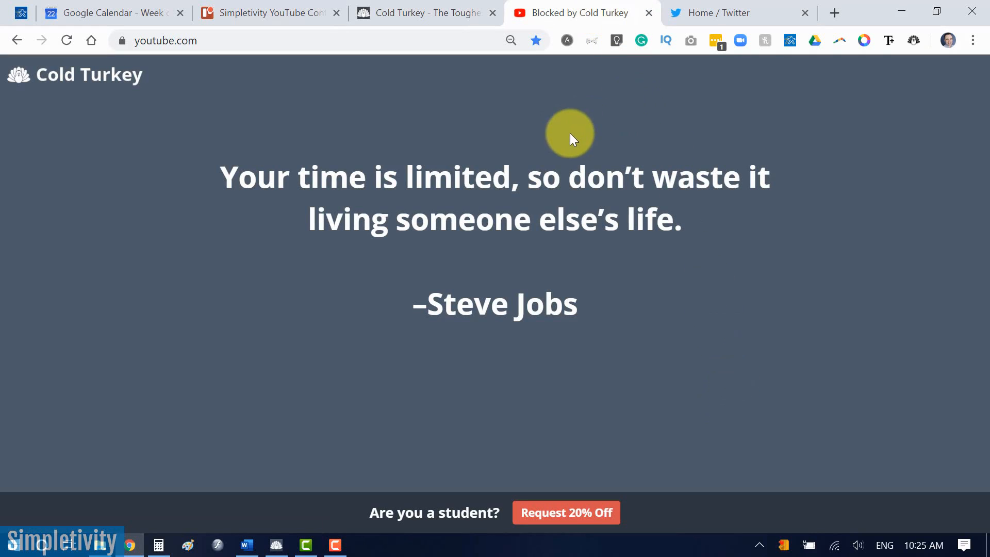
mouse_move(626, 302)
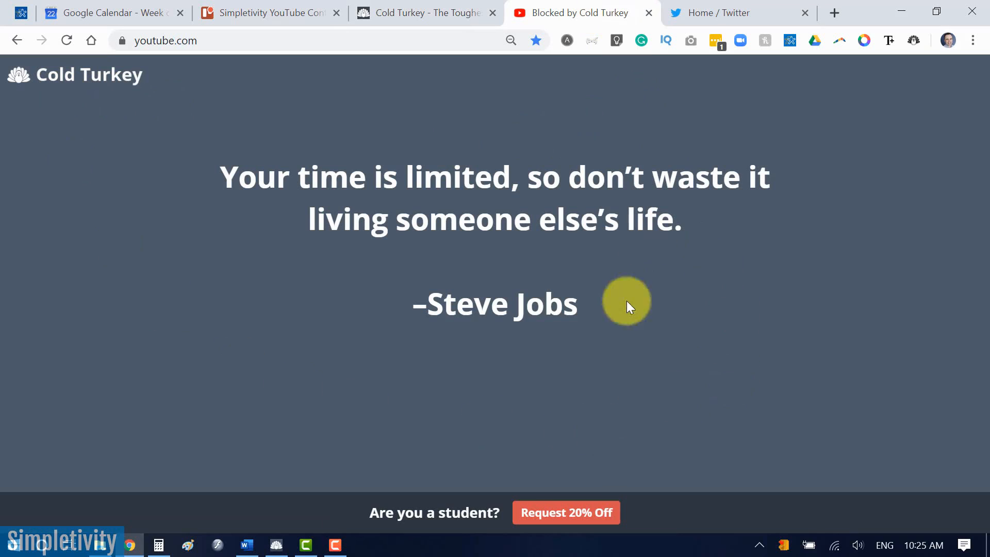
mouse_move(395, 209)
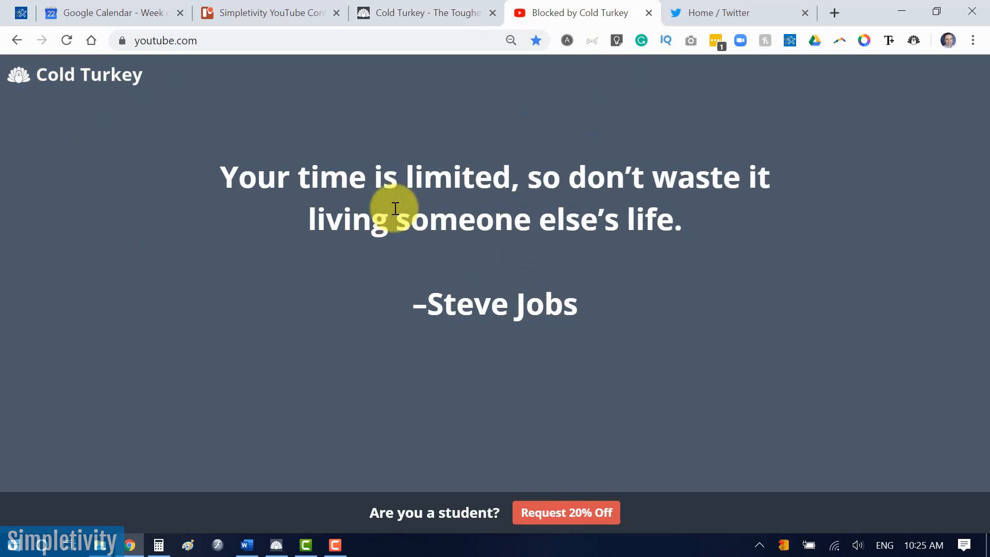
mouse_move(730, 229)
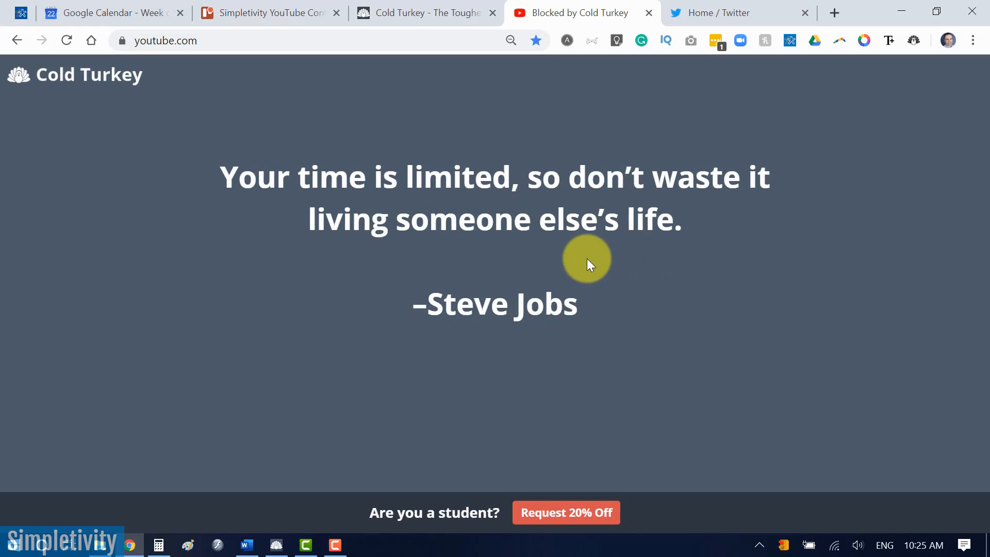
left_click(725, 12)
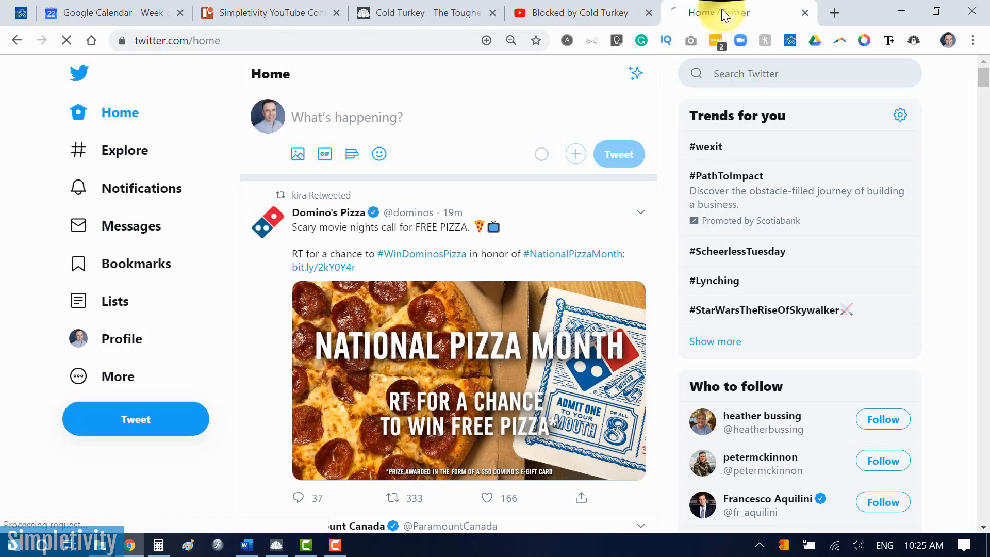
Step: See Twitter replaced by the Cold Turkey block page, then bring up Chrome's three-dot menu
left_click(717, 12)
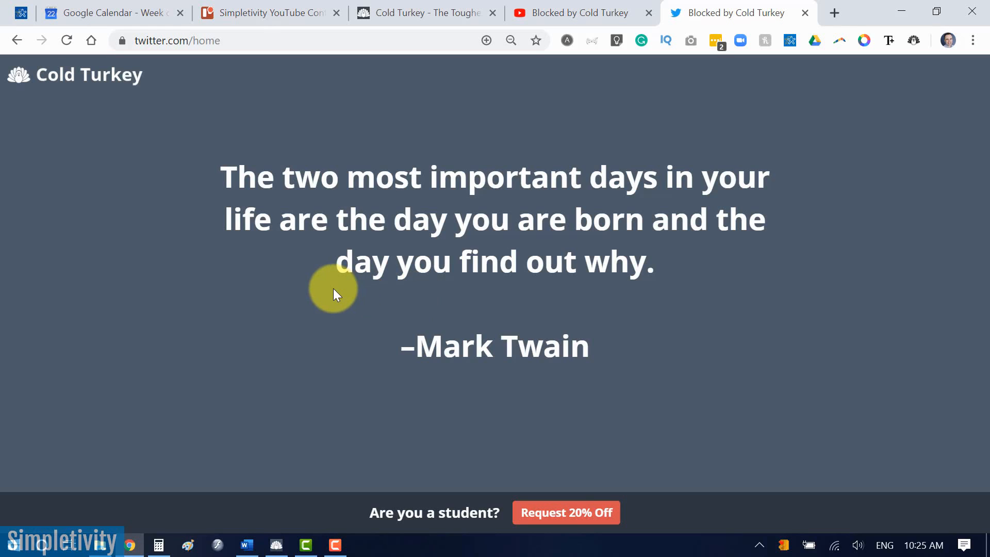
mouse_move(696, 331)
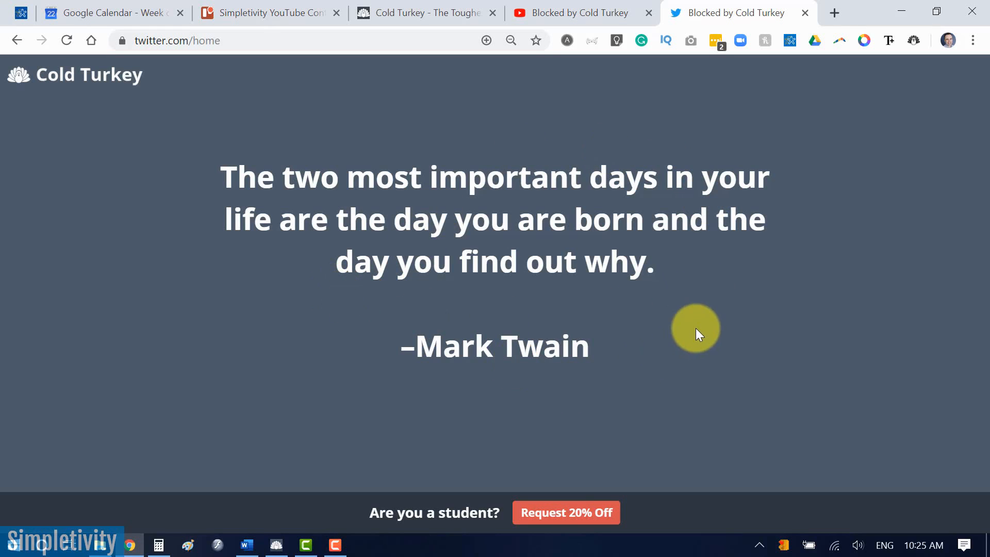
mouse_move(571, 310)
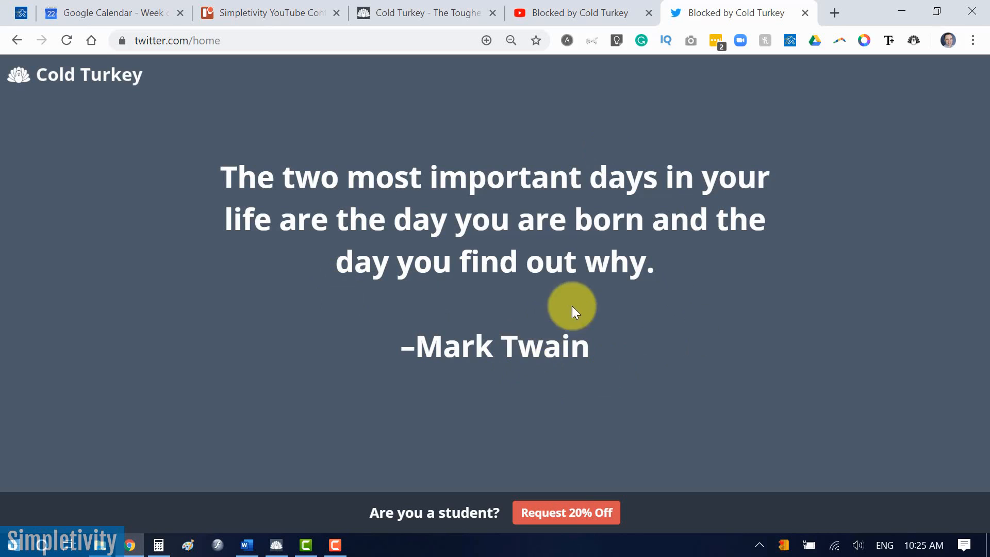
mouse_move(381, 231)
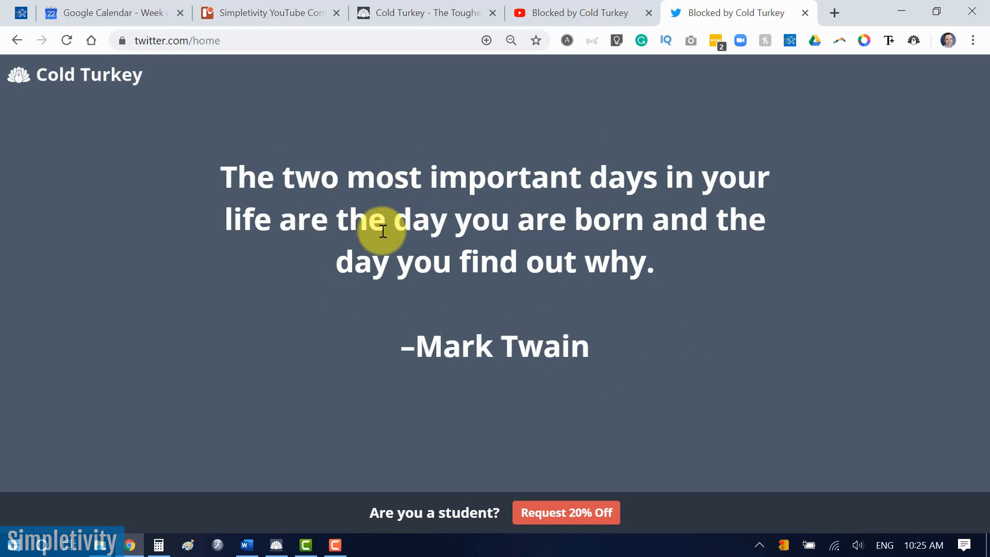
mouse_move(600, 253)
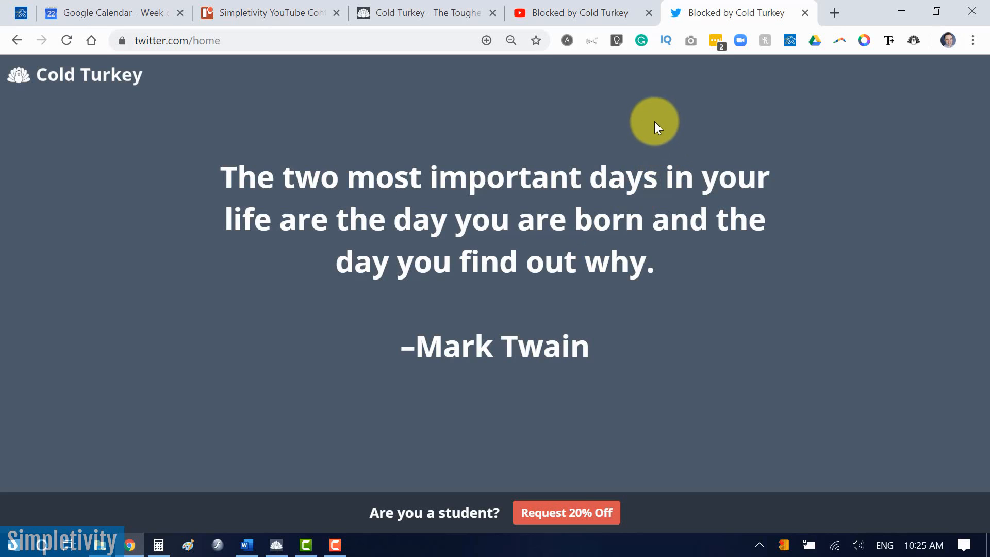
mouse_move(462, 201)
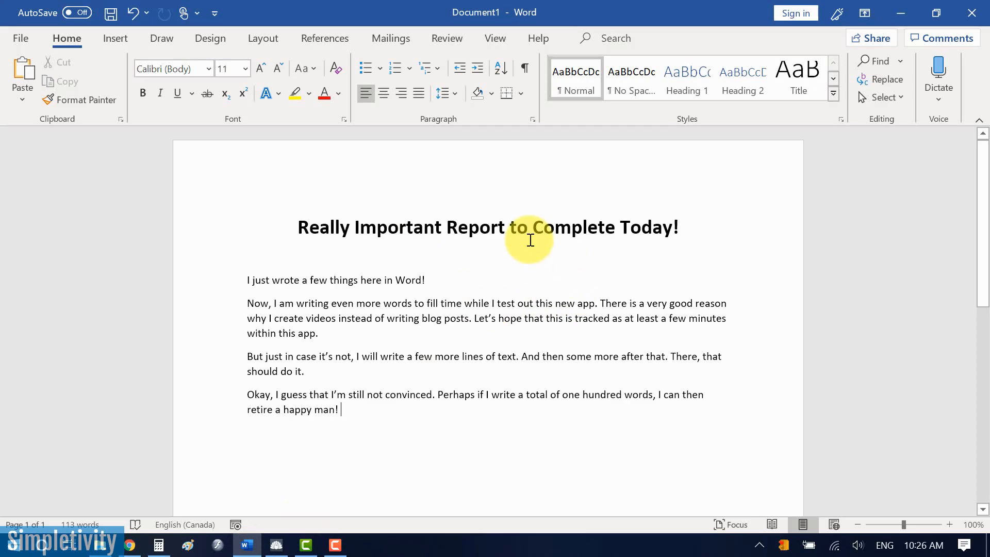
mouse_move(463, 302)
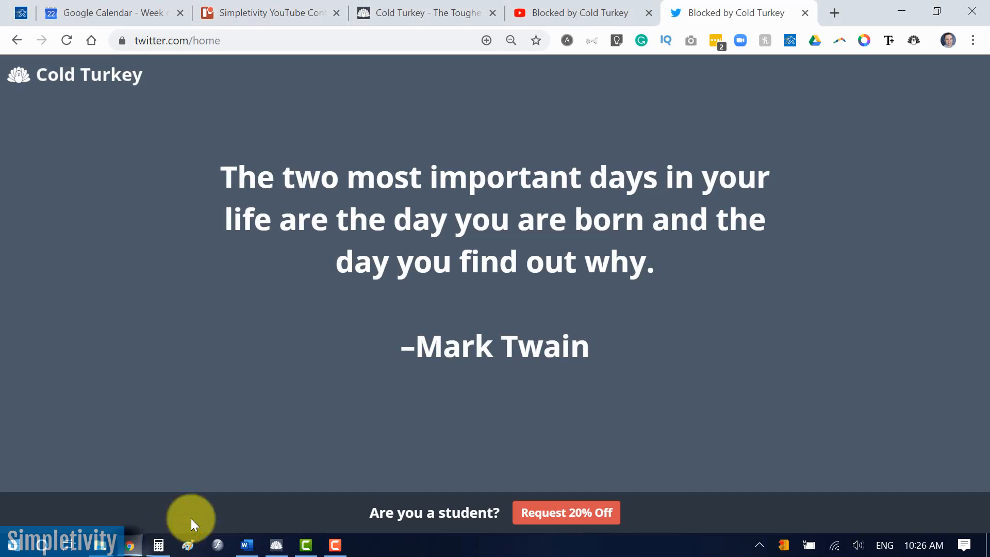
mouse_move(627, 287)
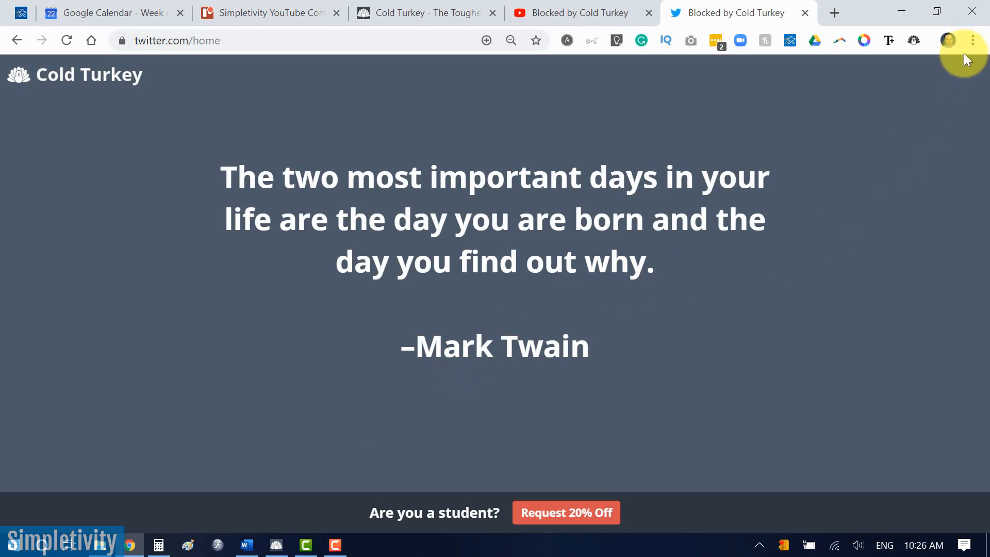
left_click(972, 40)
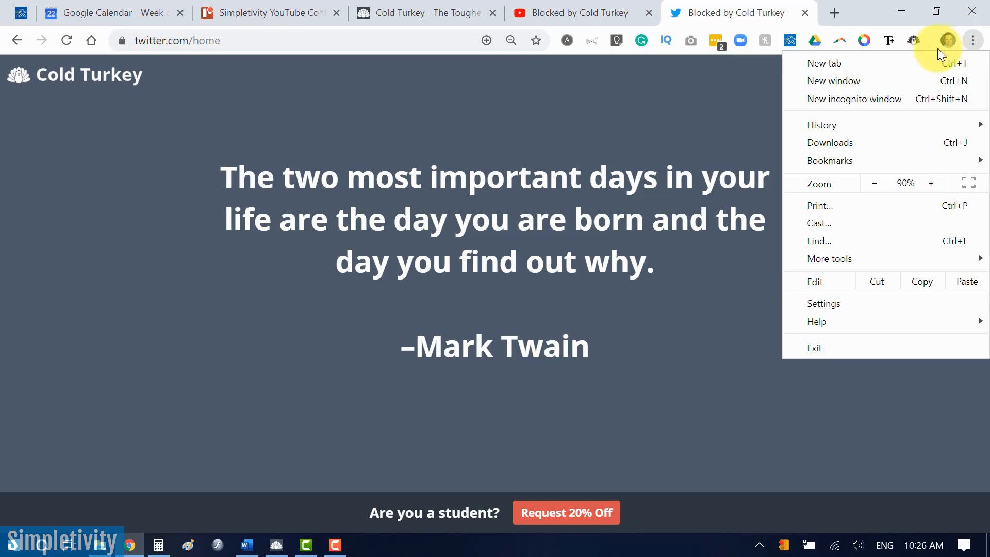
Step: Start a new incognito window to test that facebook.com is blocked there too
left_click(854, 99)
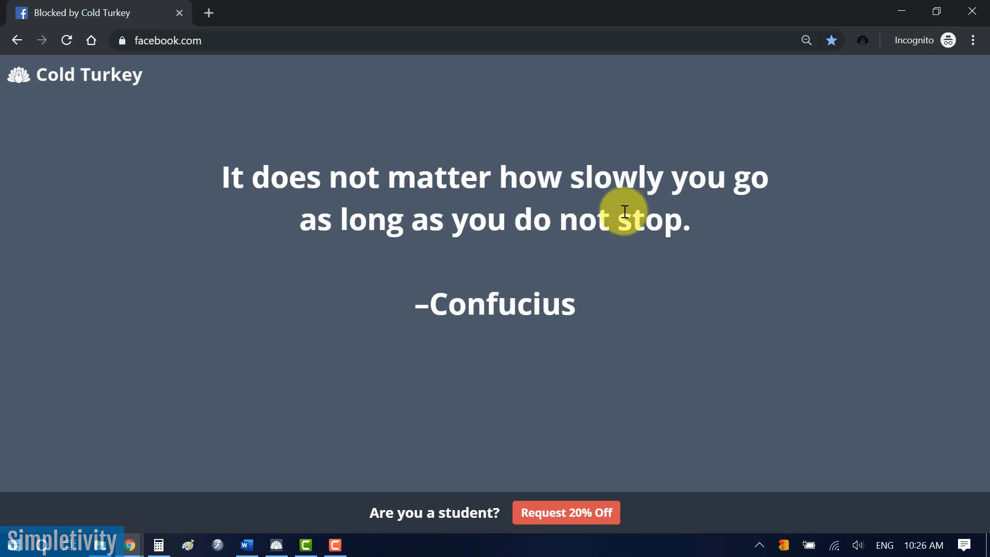
mouse_move(678, 247)
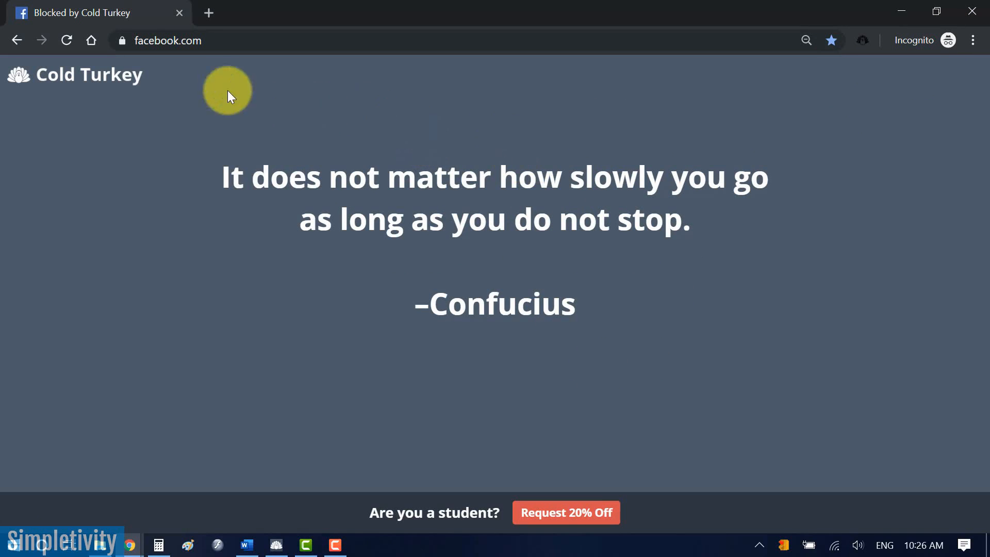
mouse_move(974, 11)
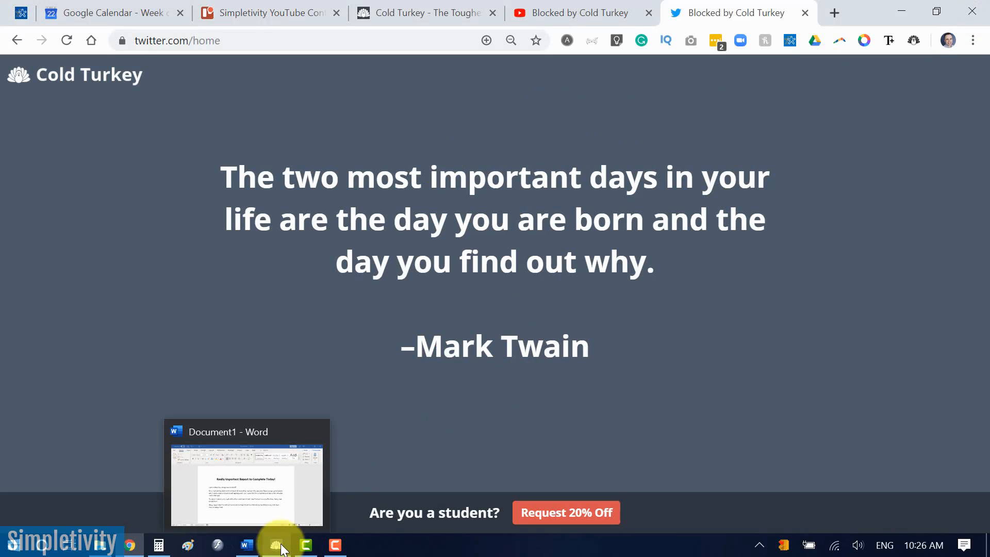
Step: Bring Cold Turkey Blocker to the front and view the weekly Schedule with Wednesday–Friday blocks
left_click(274, 544)
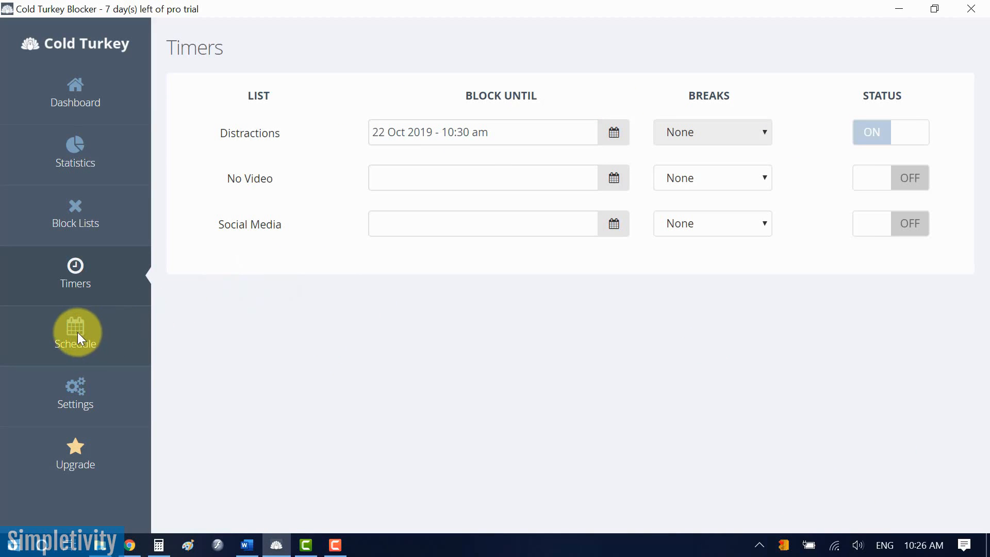
left_click(74, 334)
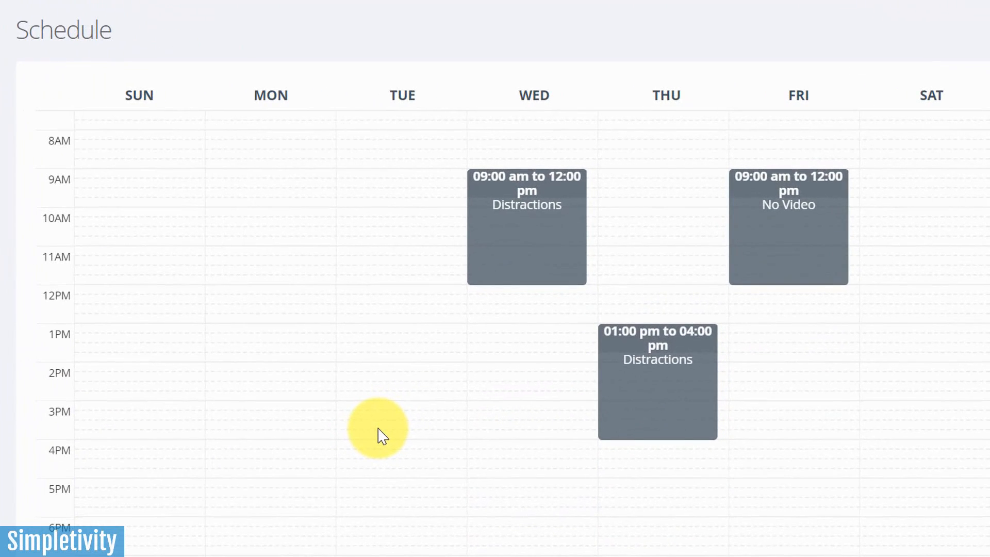
mouse_move(543, 381)
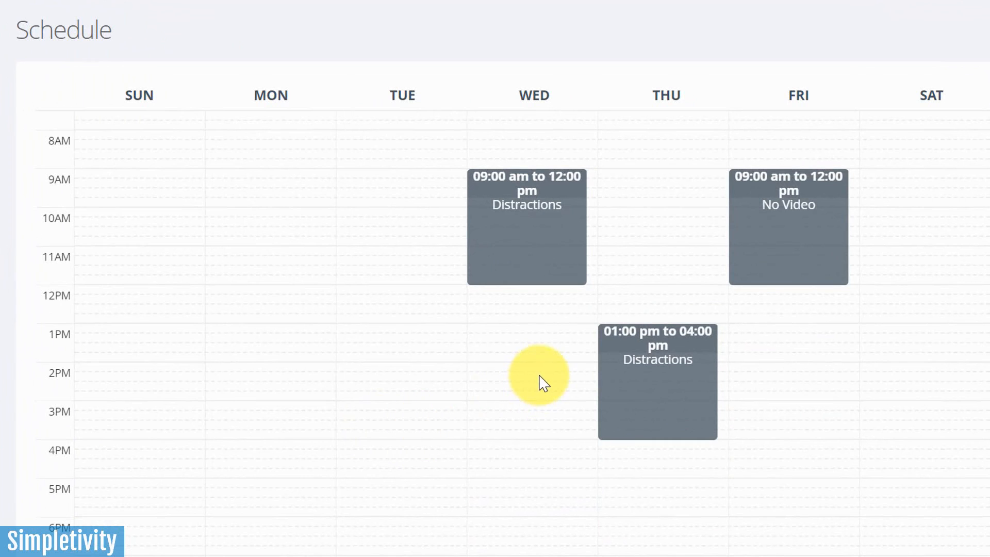
mouse_move(637, 280)
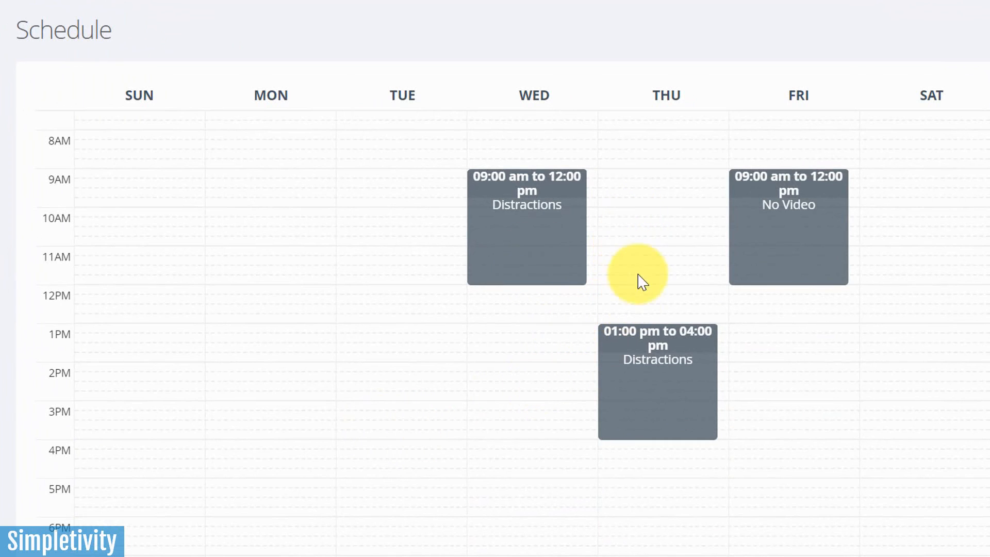
mouse_move(682, 404)
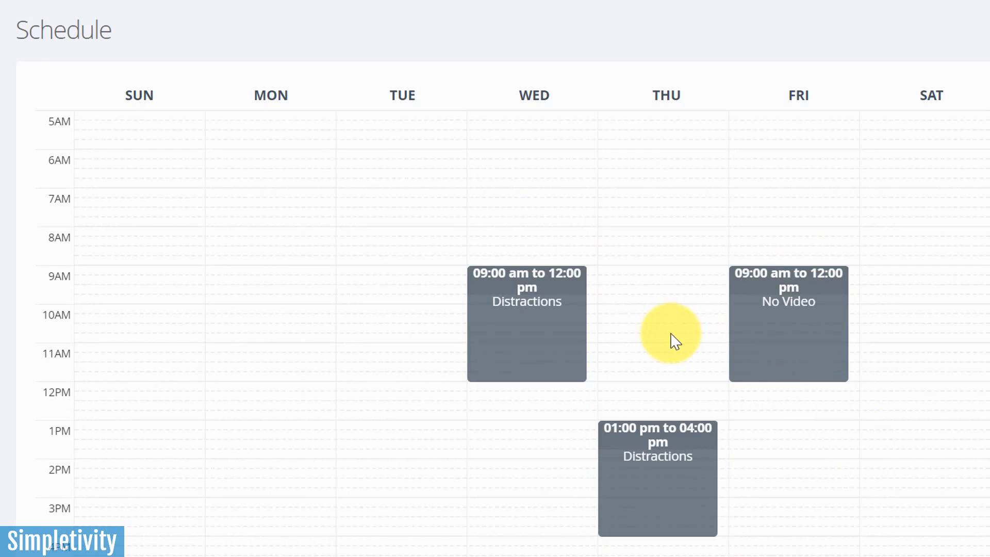
mouse_move(634, 281)
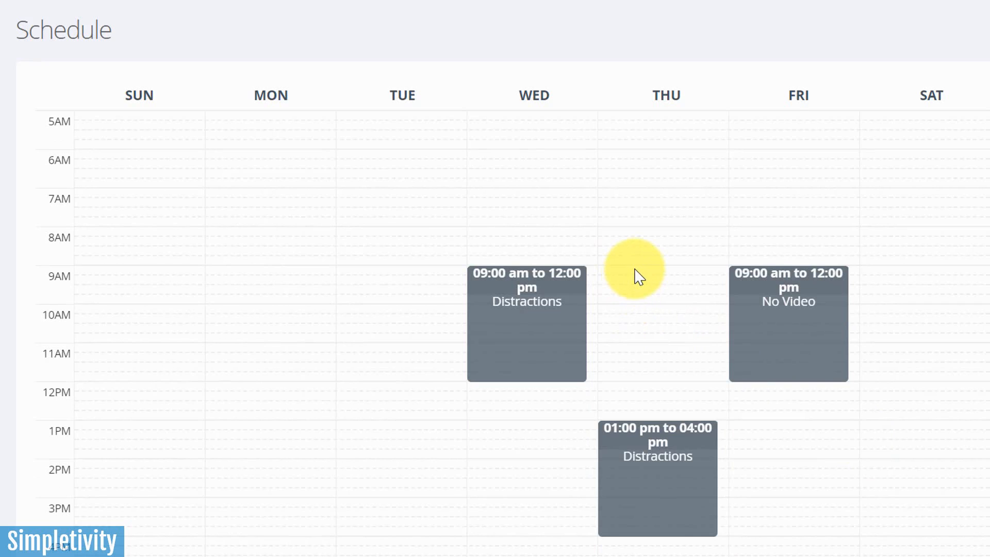
mouse_move(624, 203)
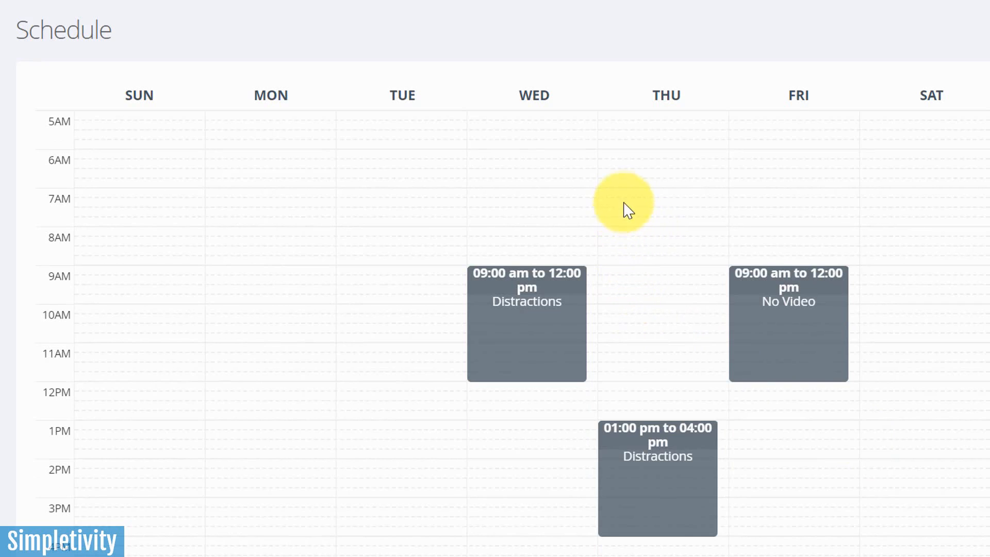
mouse_move(632, 193)
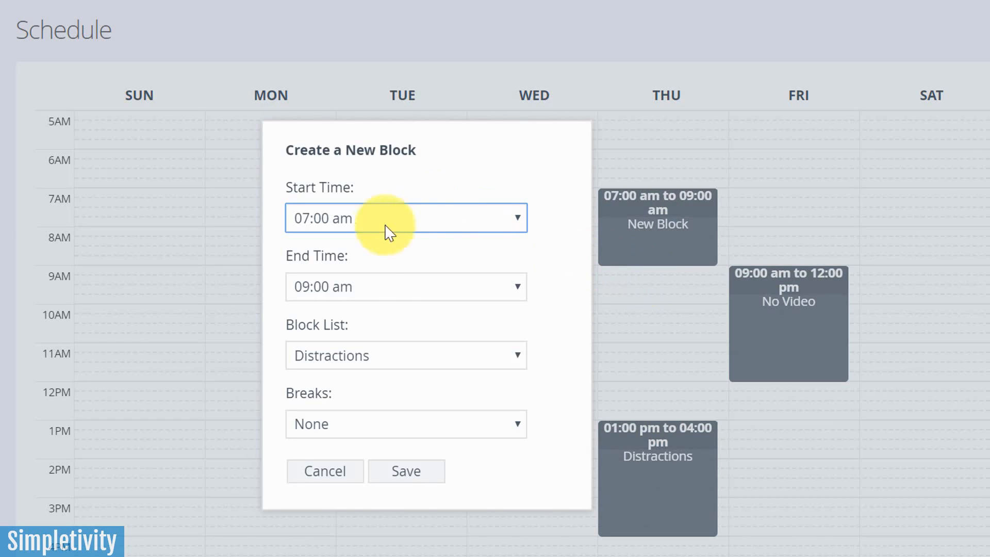
mouse_move(429, 271)
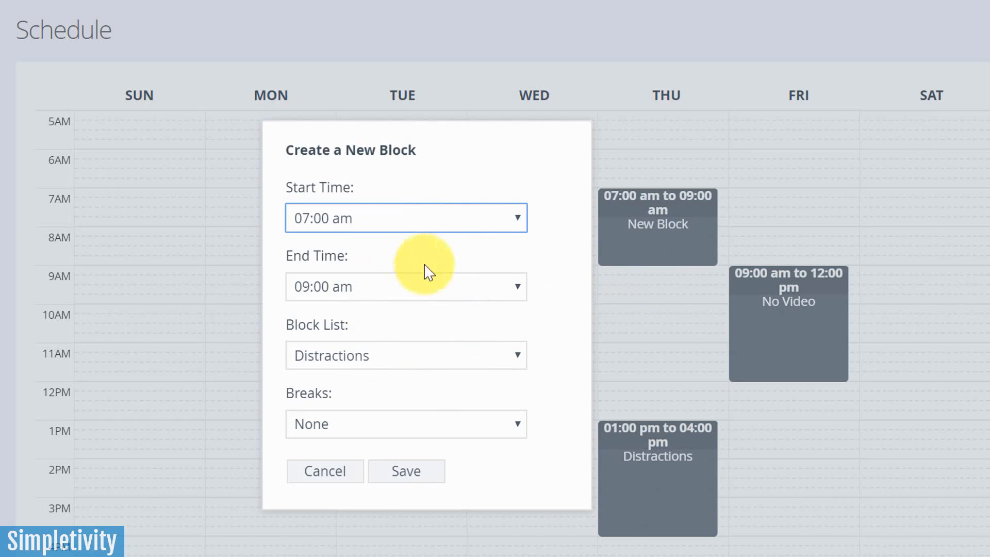
Step: Assign the No Video list to the Thursday 07:00–09:00 am block and save it
left_click(406, 355)
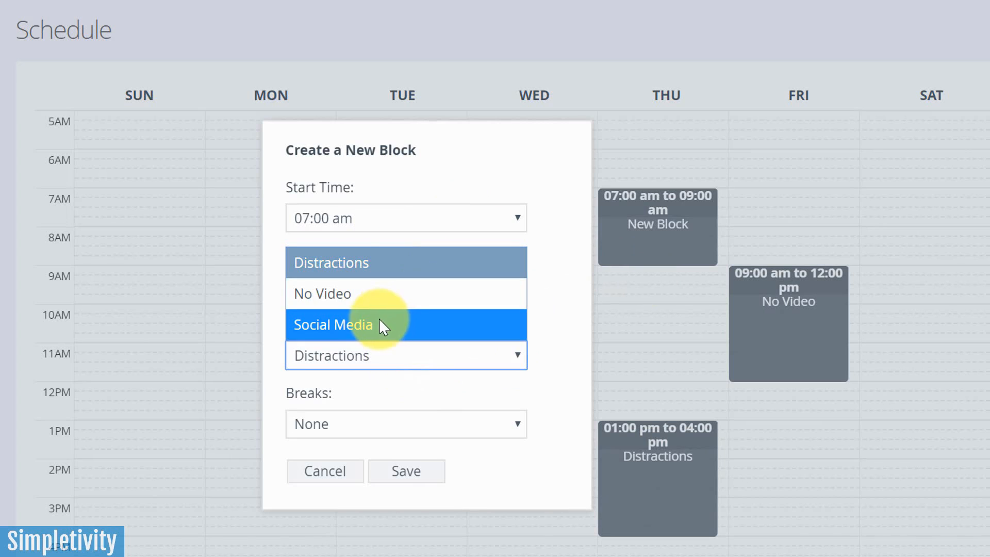
mouse_move(407, 263)
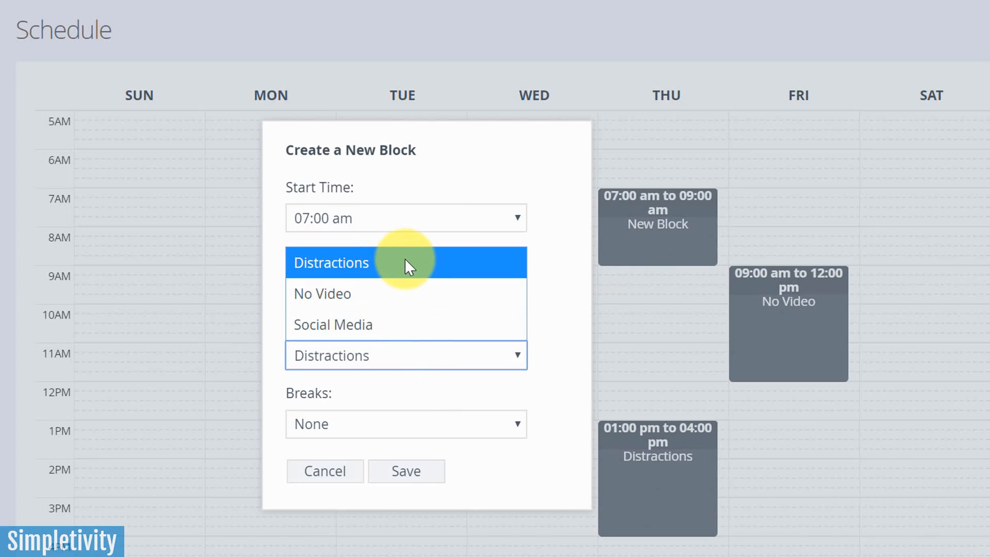
mouse_move(392, 274)
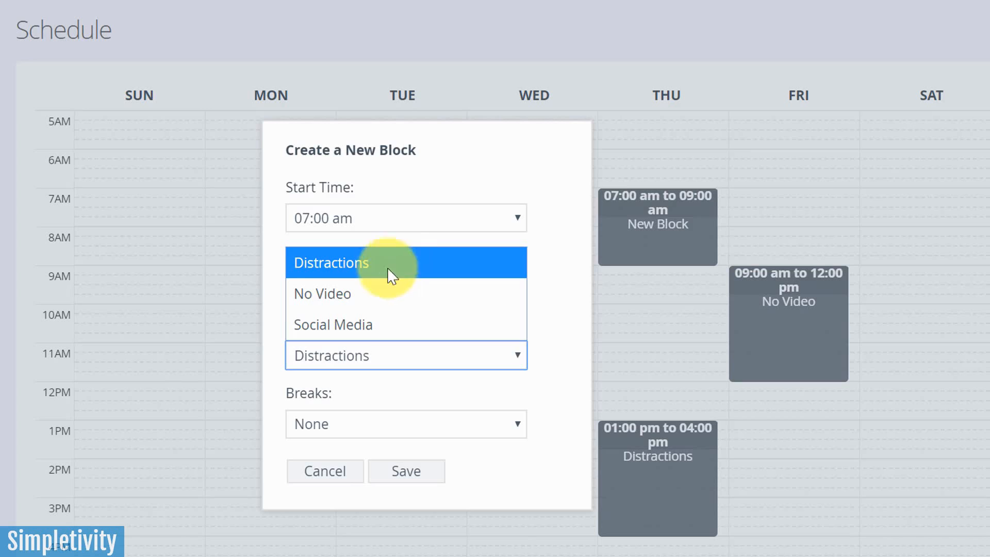
mouse_move(369, 294)
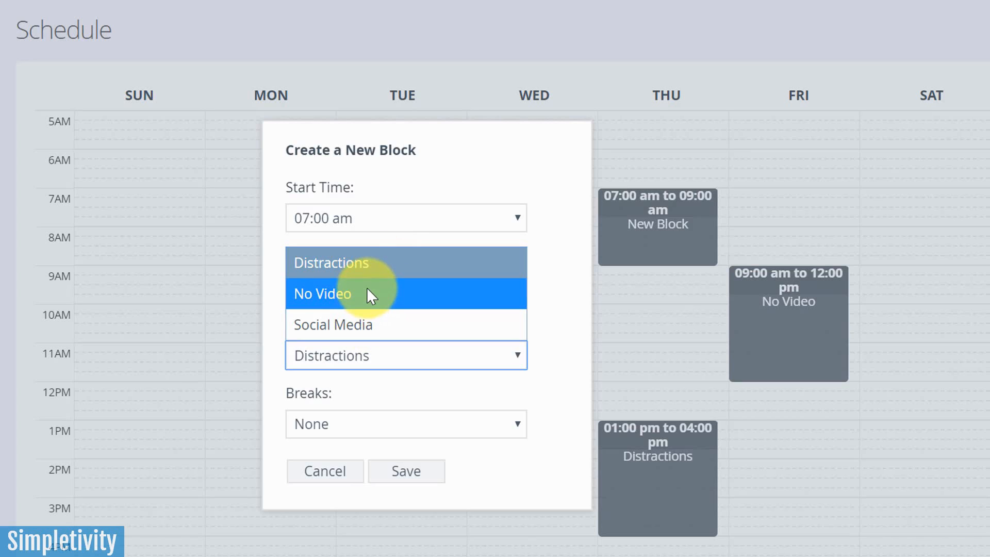
left_click(322, 293)
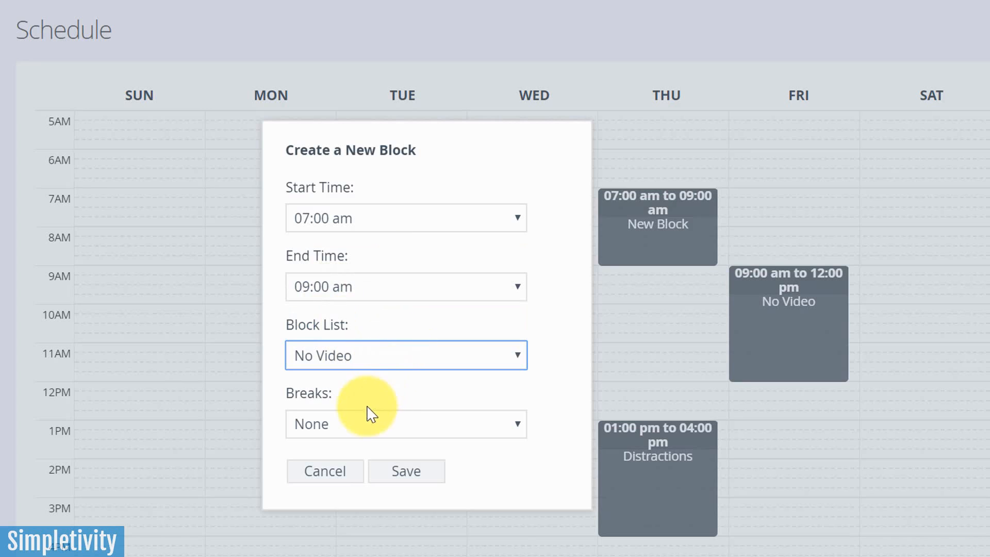
left_click(406, 471)
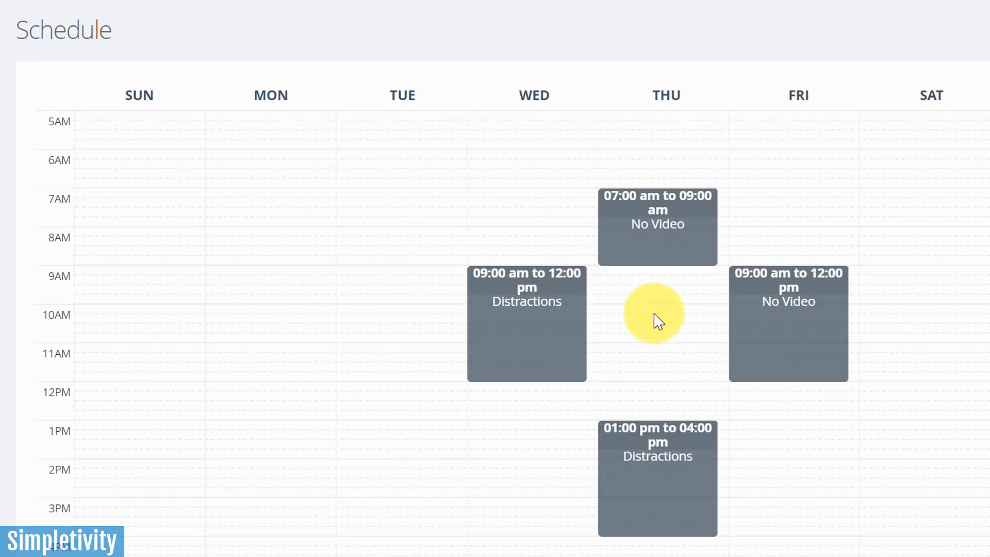
mouse_move(685, 328)
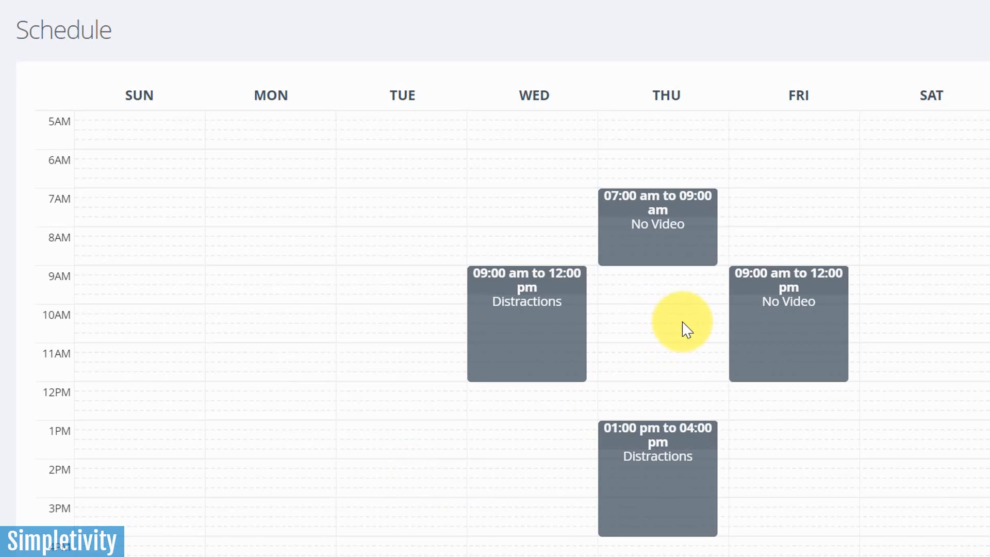
mouse_move(643, 205)
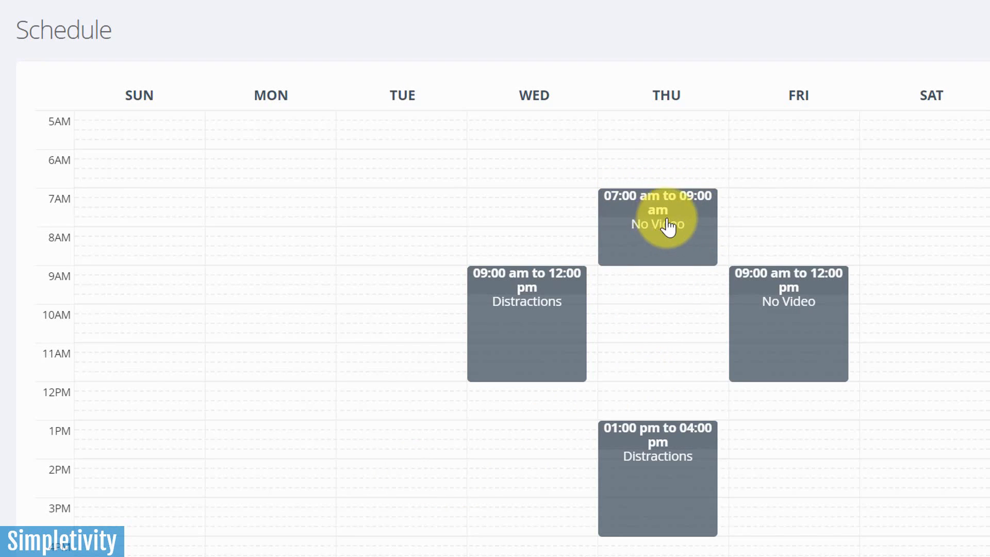
mouse_move(891, 343)
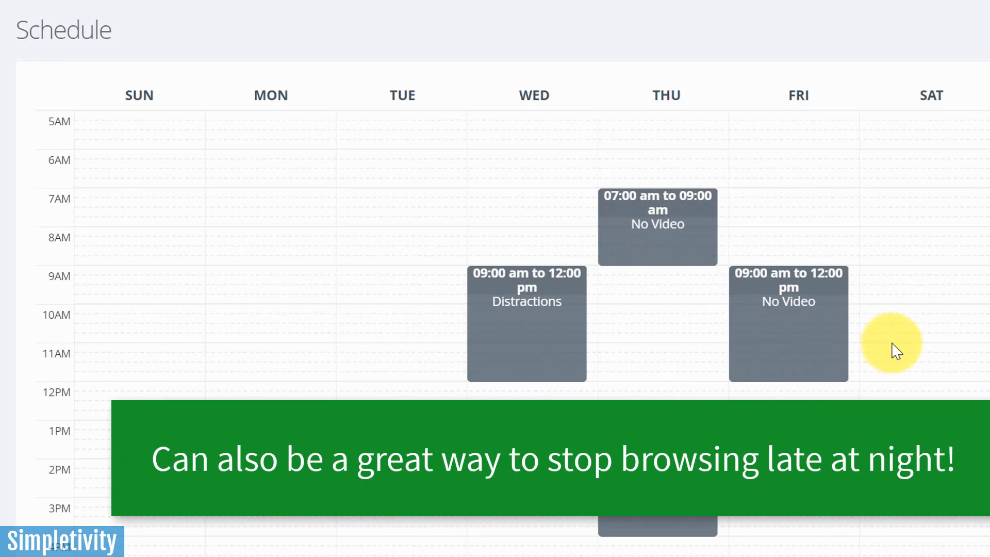
mouse_move(323, 205)
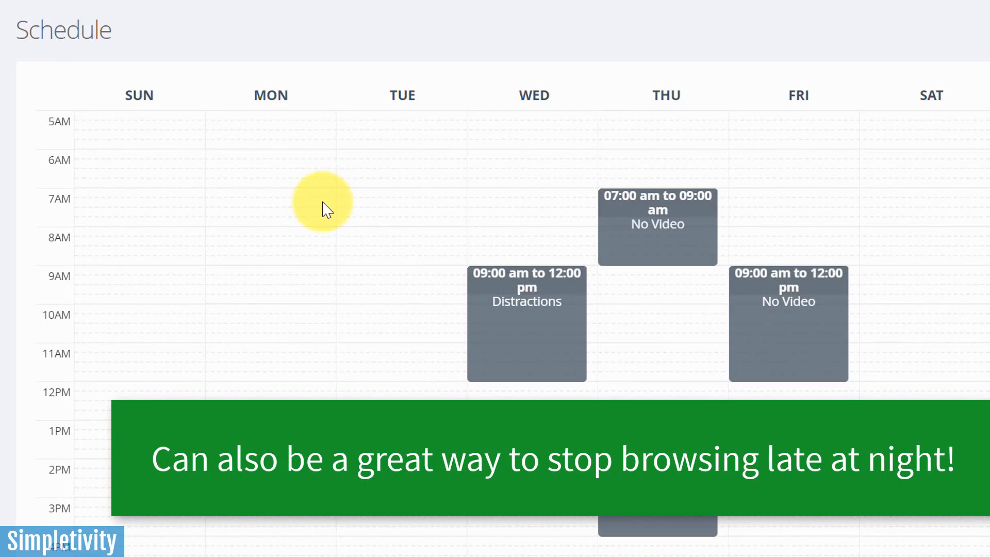
mouse_move(693, 352)
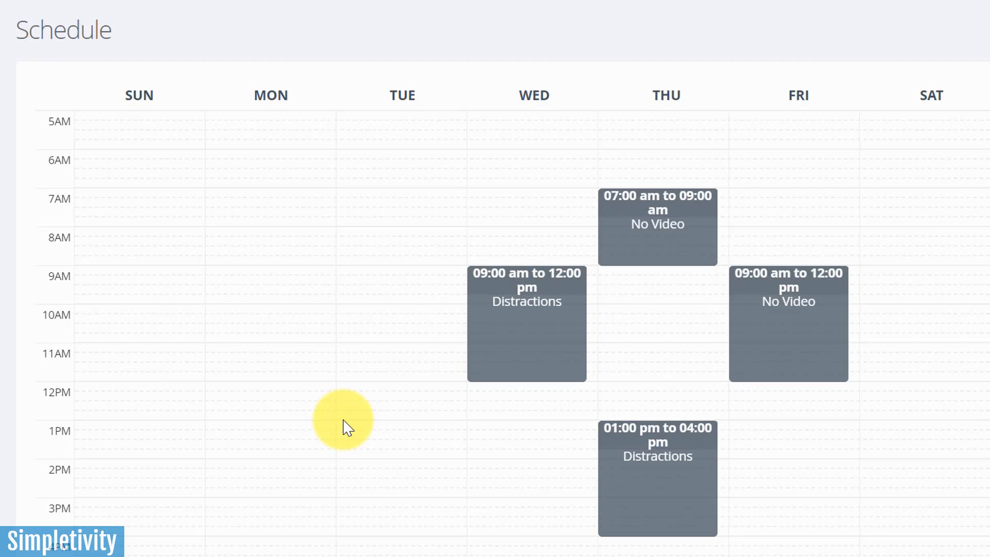
mouse_move(628, 255)
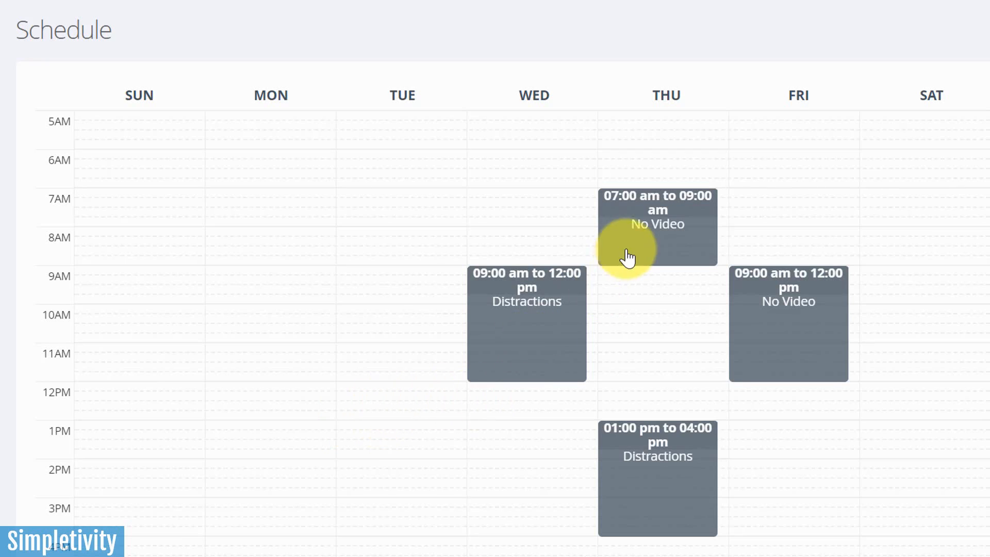
mouse_move(341, 398)
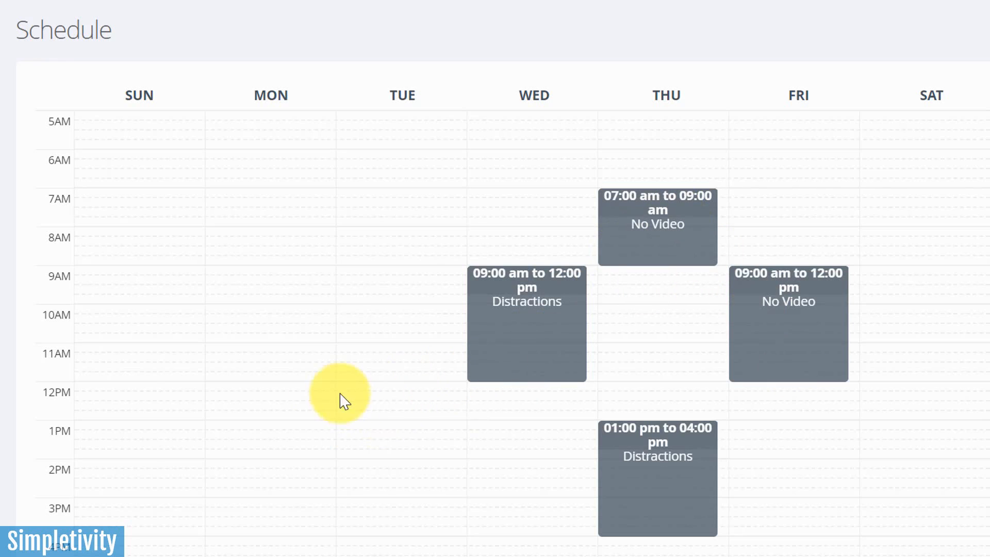
mouse_move(272, 369)
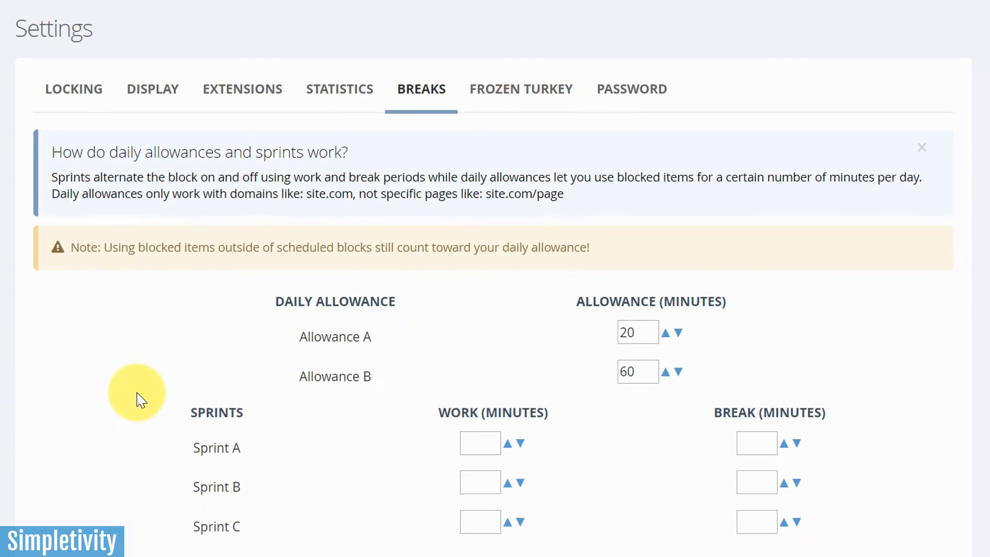
mouse_move(422, 541)
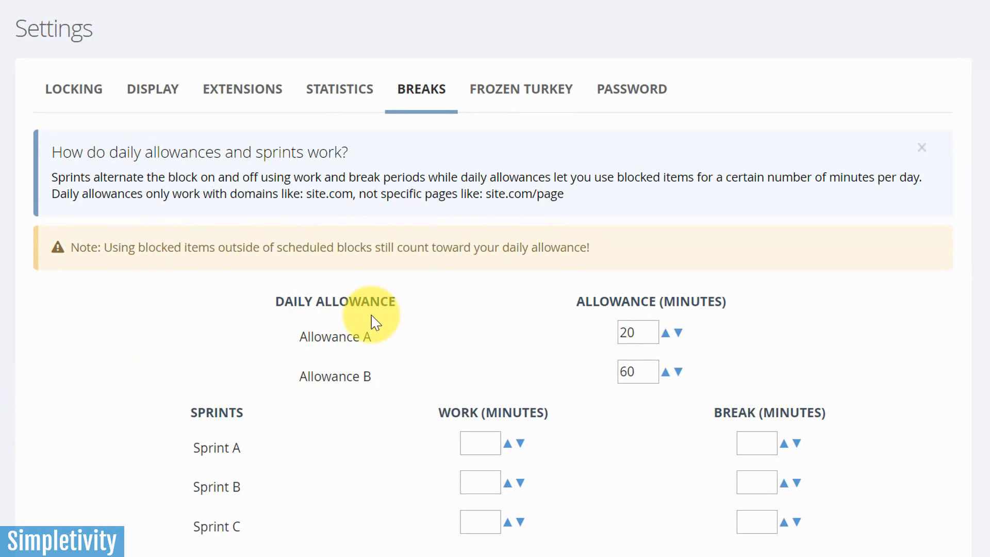
mouse_move(232, 423)
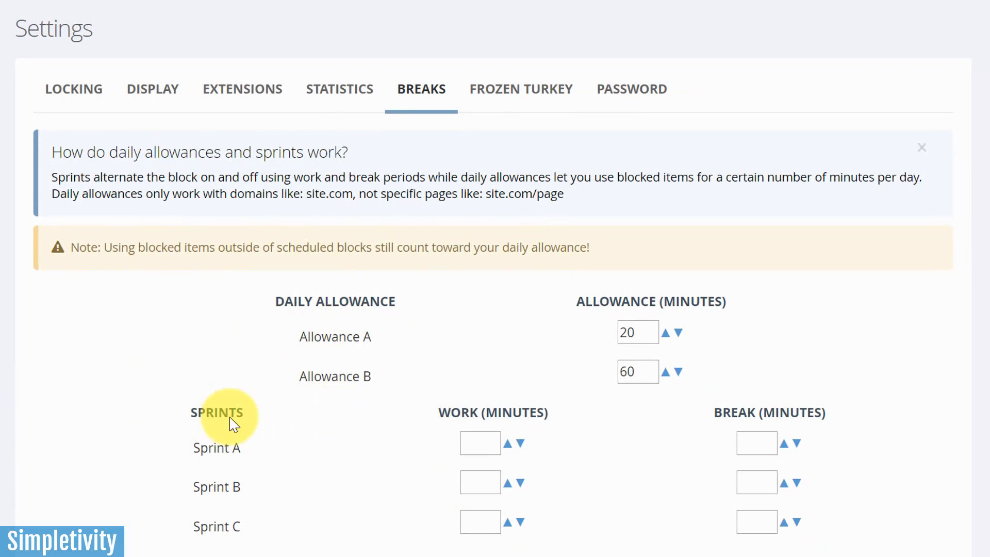
mouse_move(432, 331)
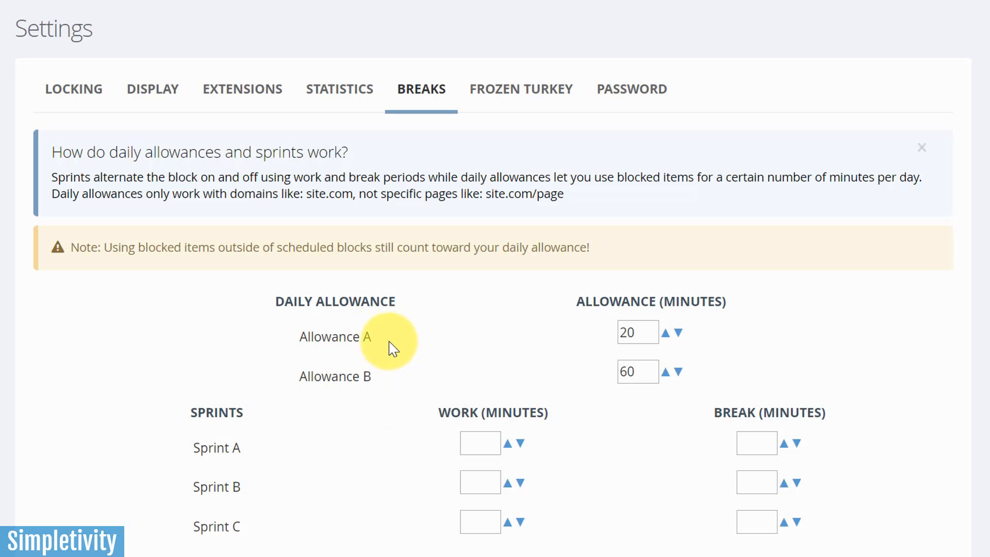
mouse_move(467, 354)
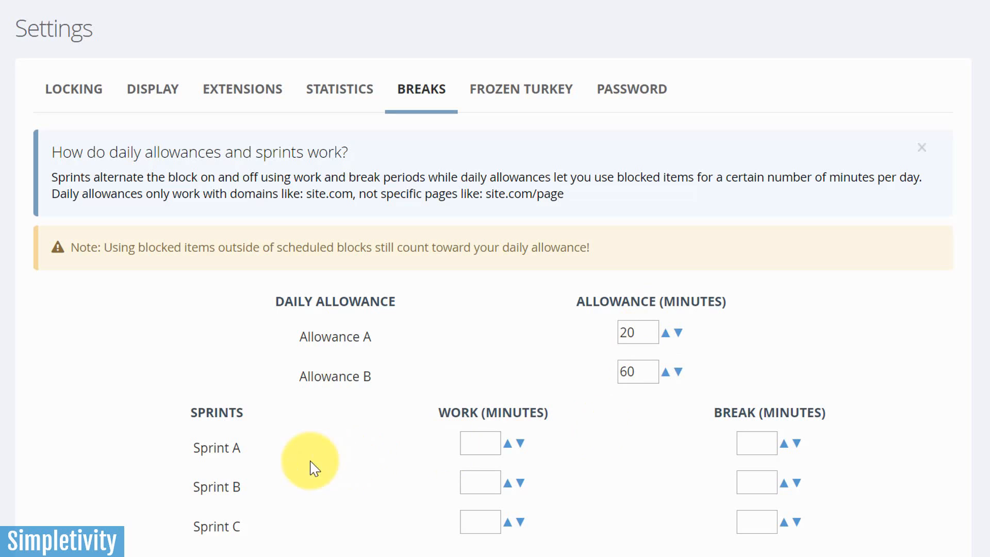
mouse_move(368, 476)
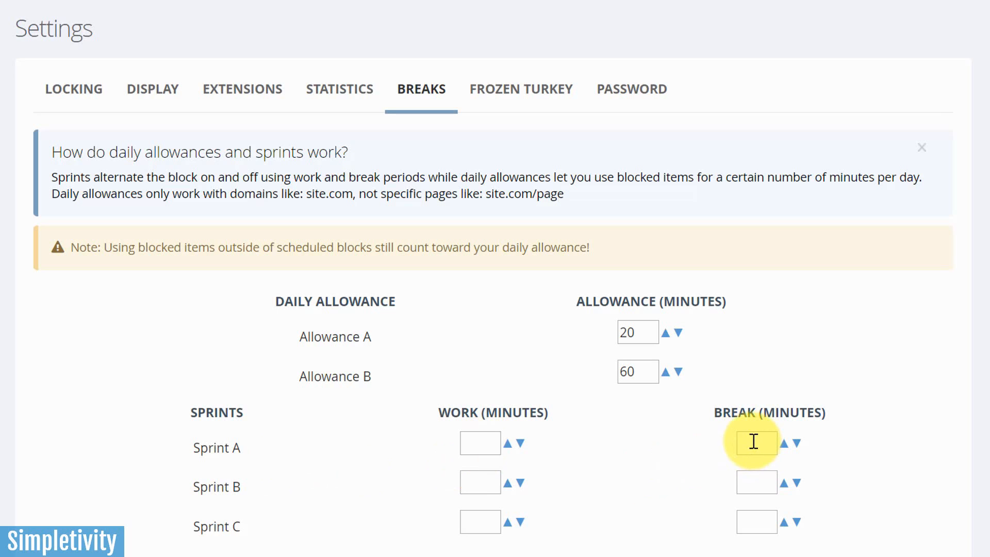
mouse_move(479, 442)
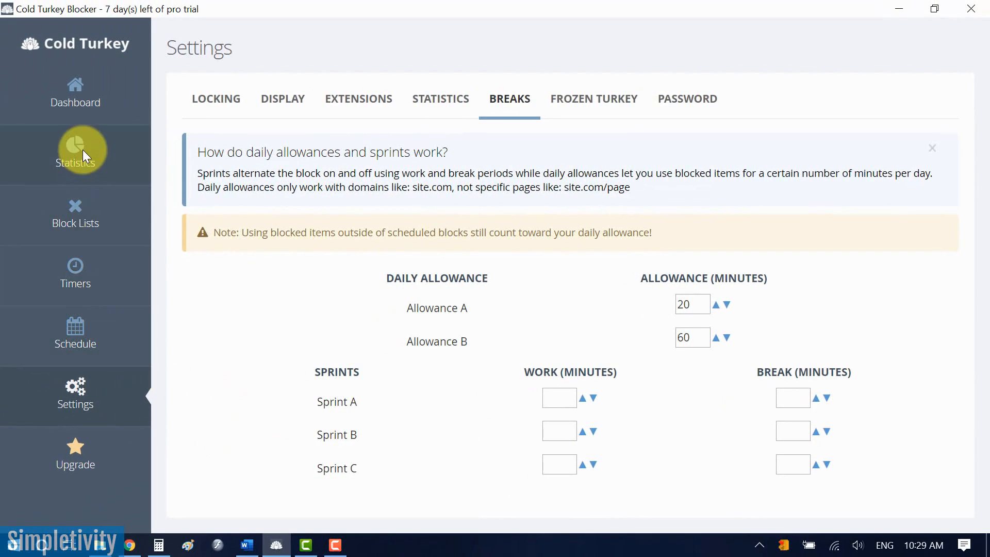
Step: View the Statistics page with the Top 5 Apps and Websites charts
left_click(74, 151)
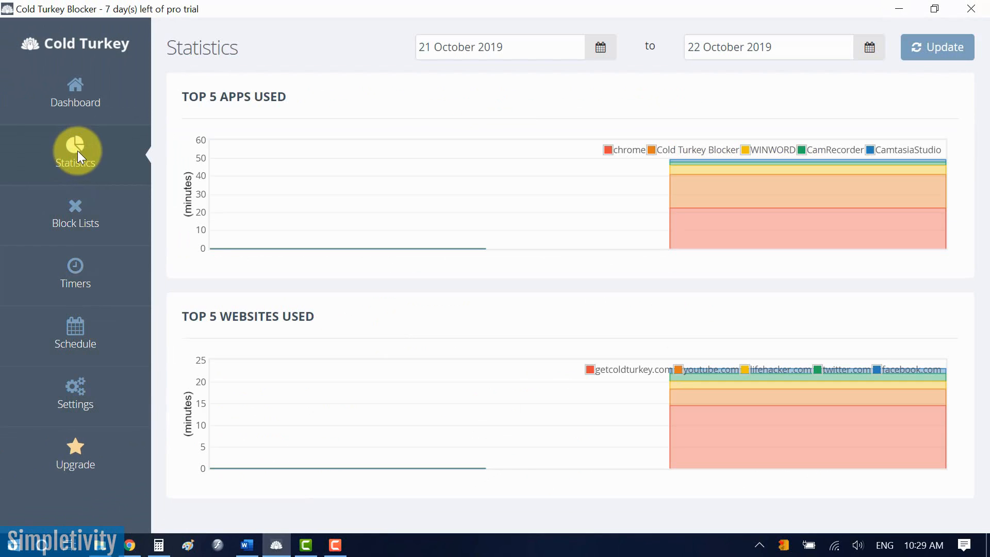
mouse_move(285, 202)
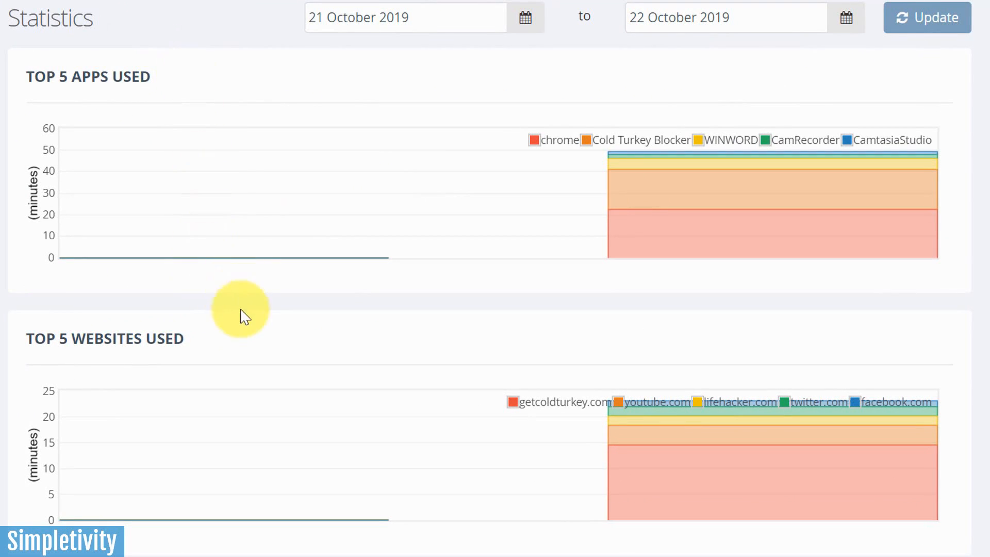
mouse_move(252, 339)
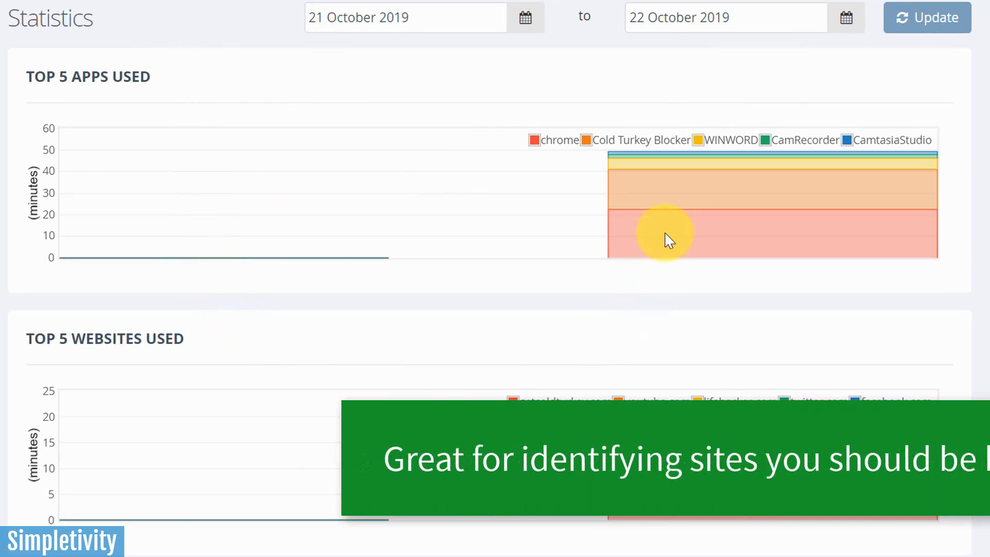
mouse_move(959, 211)
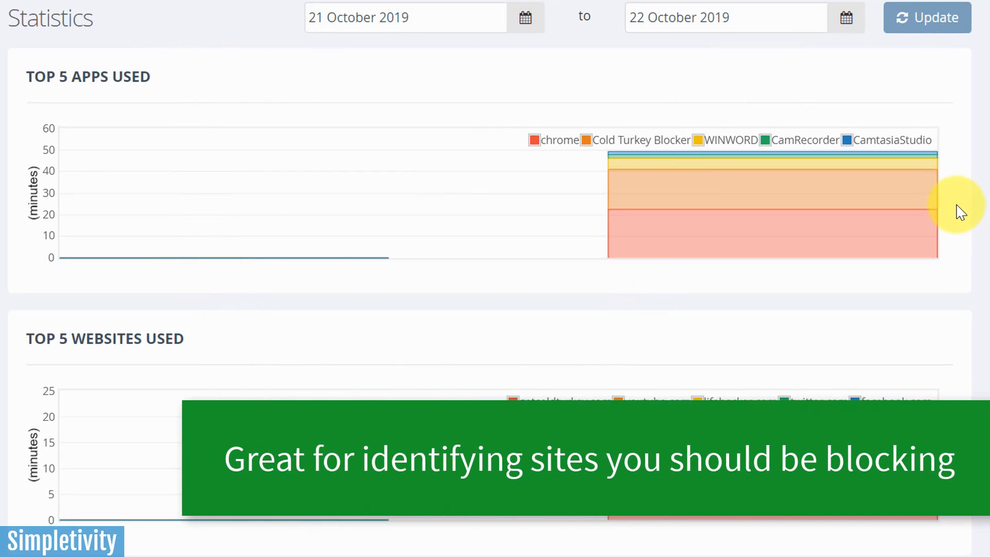
mouse_move(956, 331)
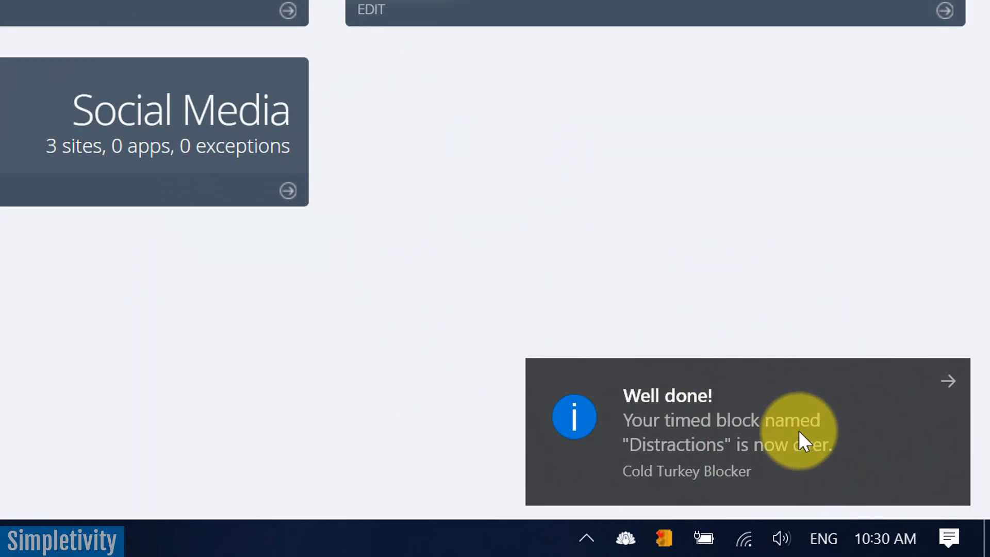
mouse_move(808, 407)
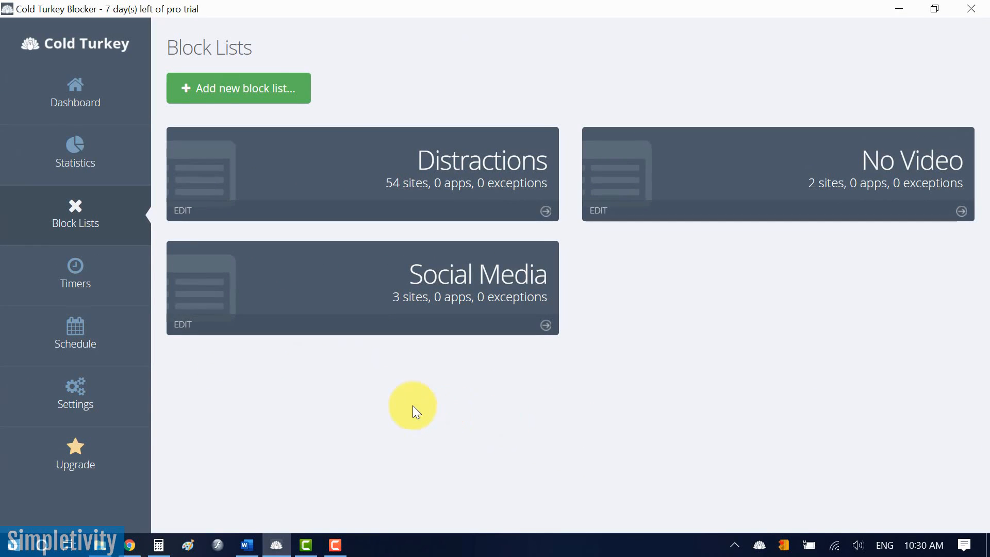
Step: Return to the weekly Schedule page showing the Thursday morning No Video block
left_click(74, 334)
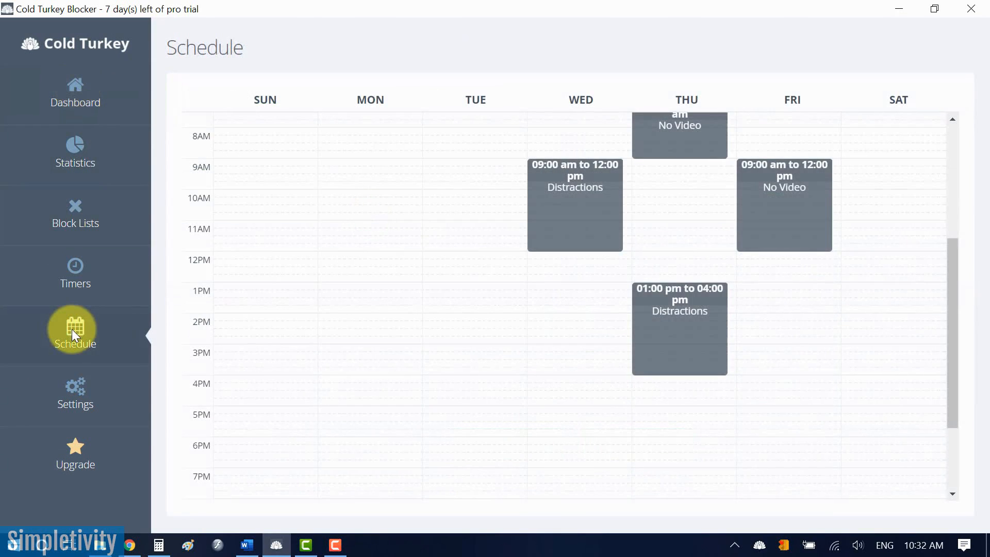